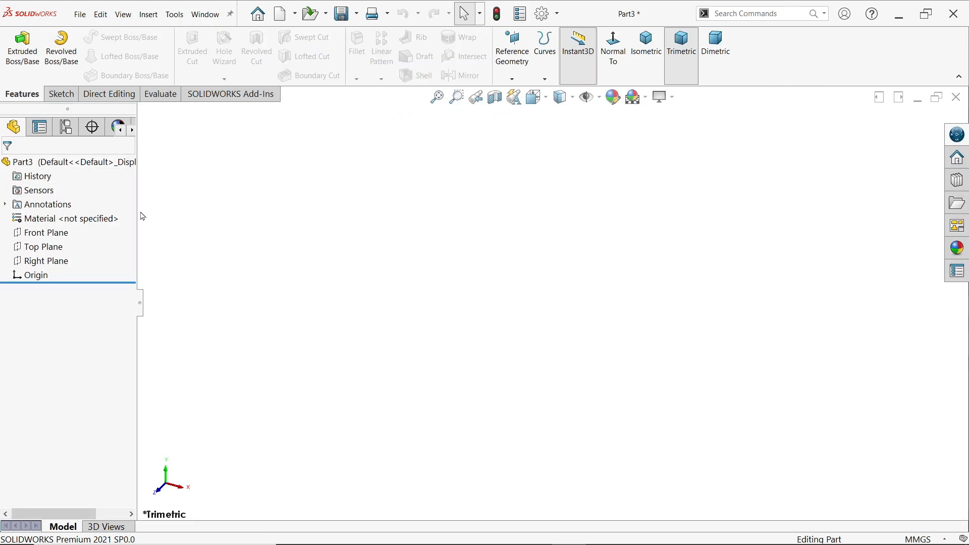
Start a new 3D sketch, 3DSketch1, from the Sketch dropdown in the empty part
click(60, 93)
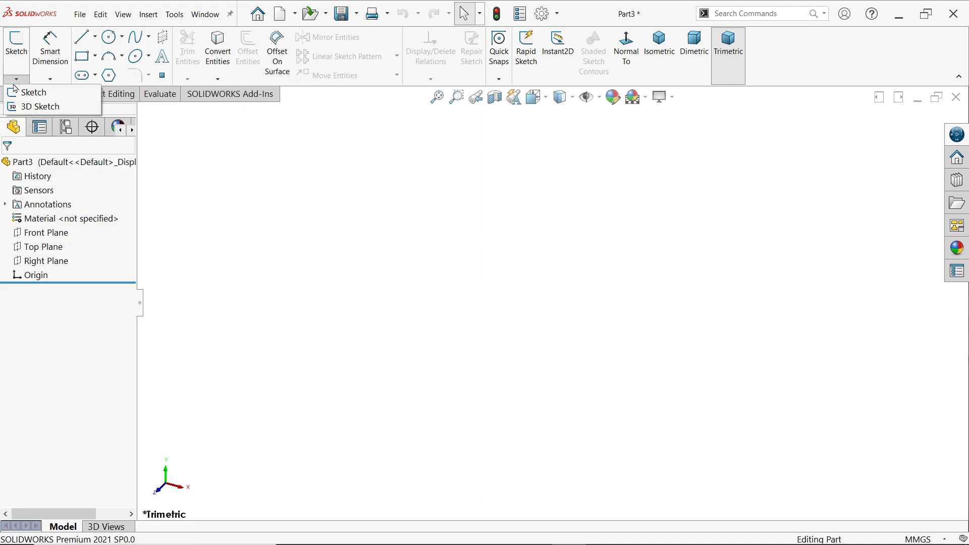
click(39, 106)
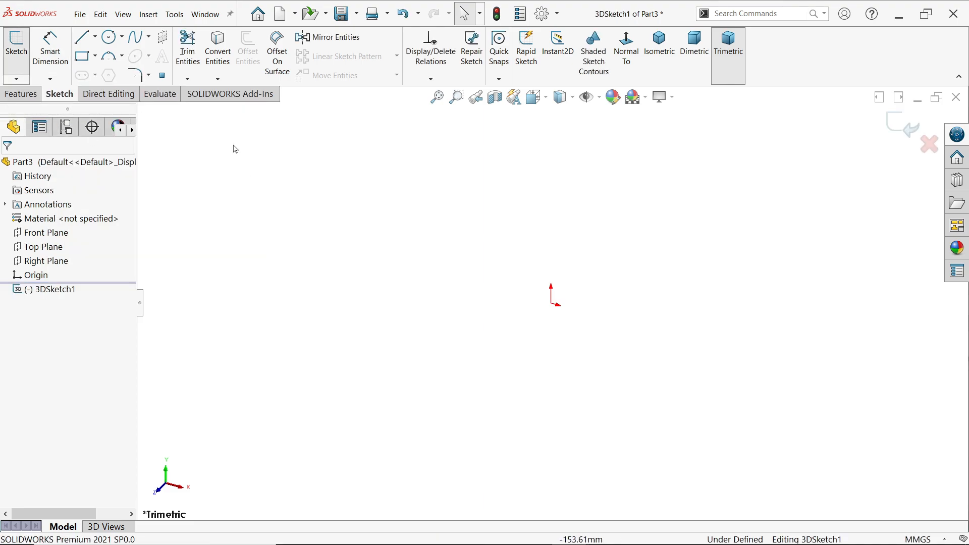
Draw the chair frame path as a chain of connected straight lines from the origin
click(82, 37)
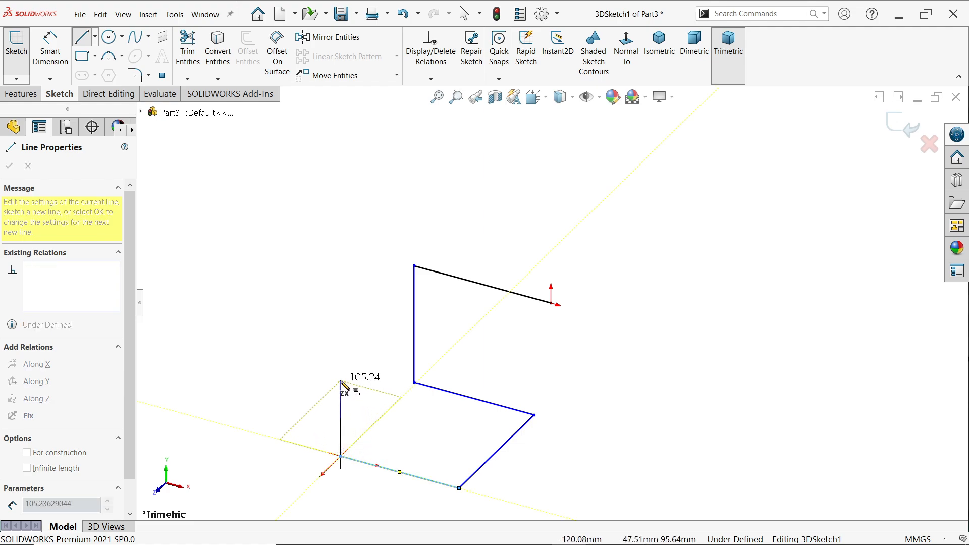
click(36, 382)
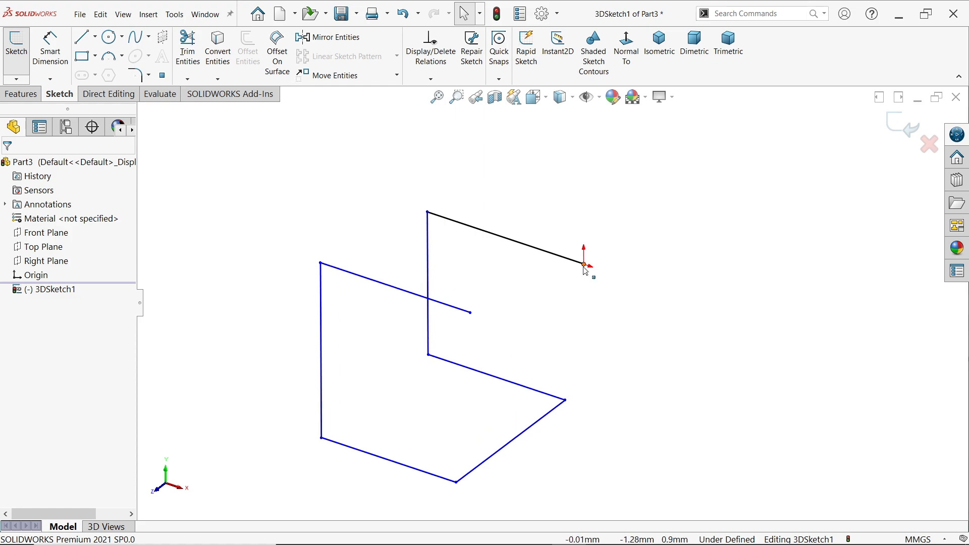
Add an Along X relation to a segment at the loose end of the frame path
click(583, 263)
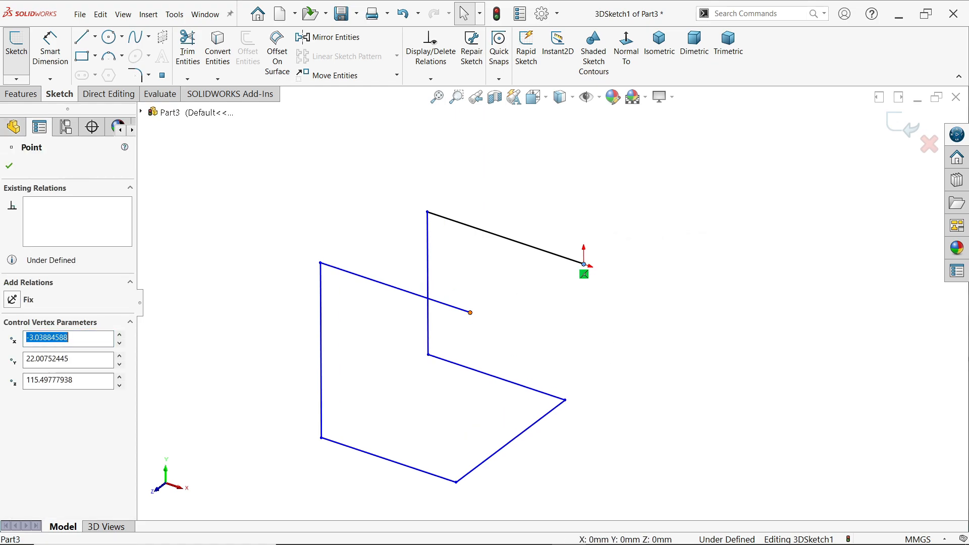
click(469, 312)
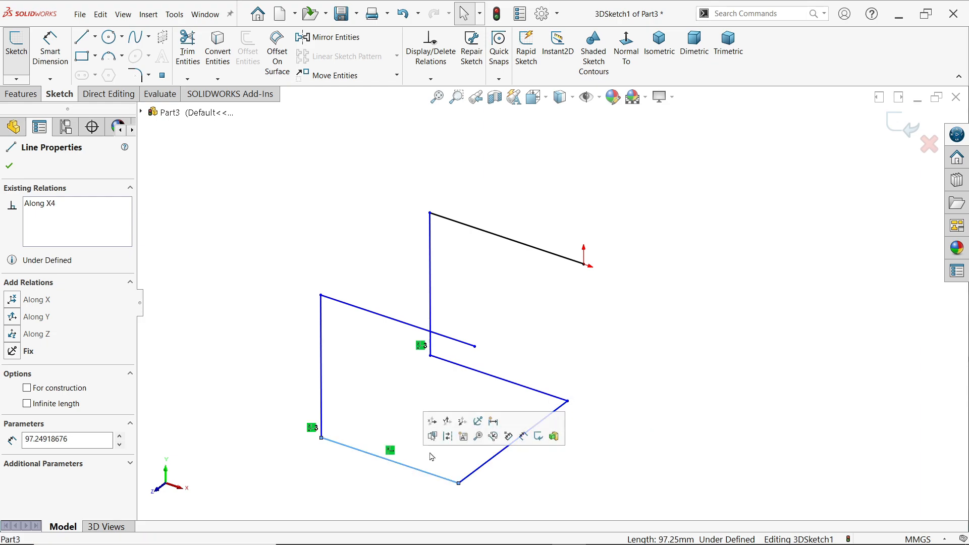
mouse_move(432, 422)
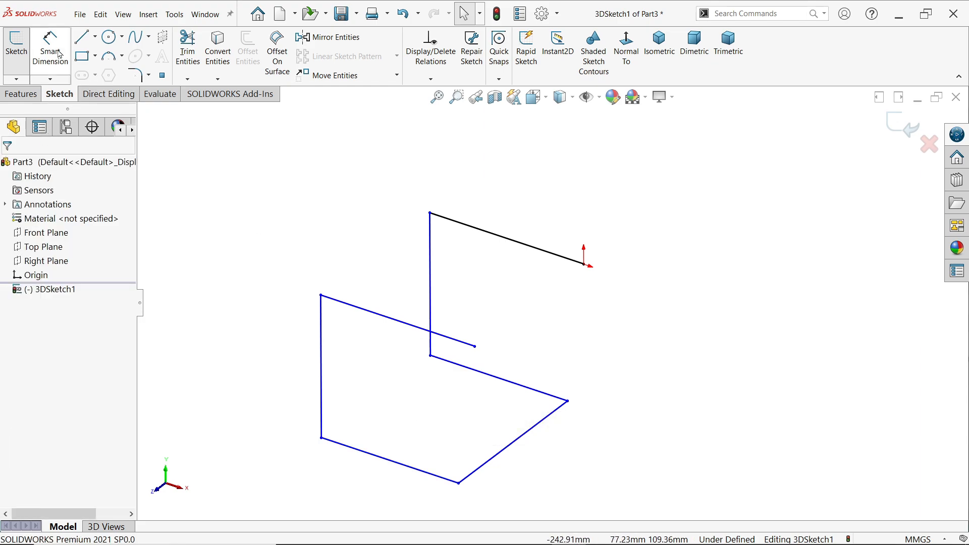
Dimension the frame lines to 500 mm each, accepting the redundant one as driven
click(51, 46)
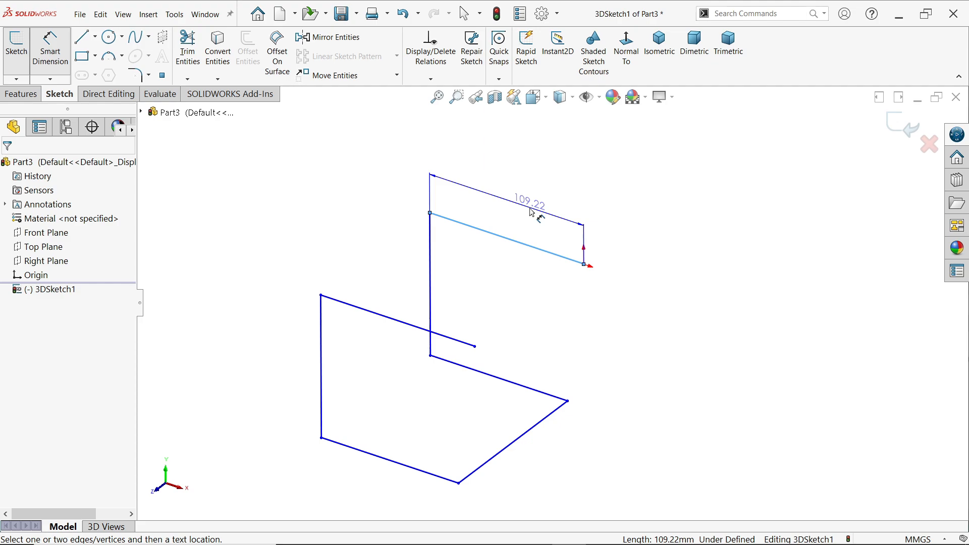
click(530, 210)
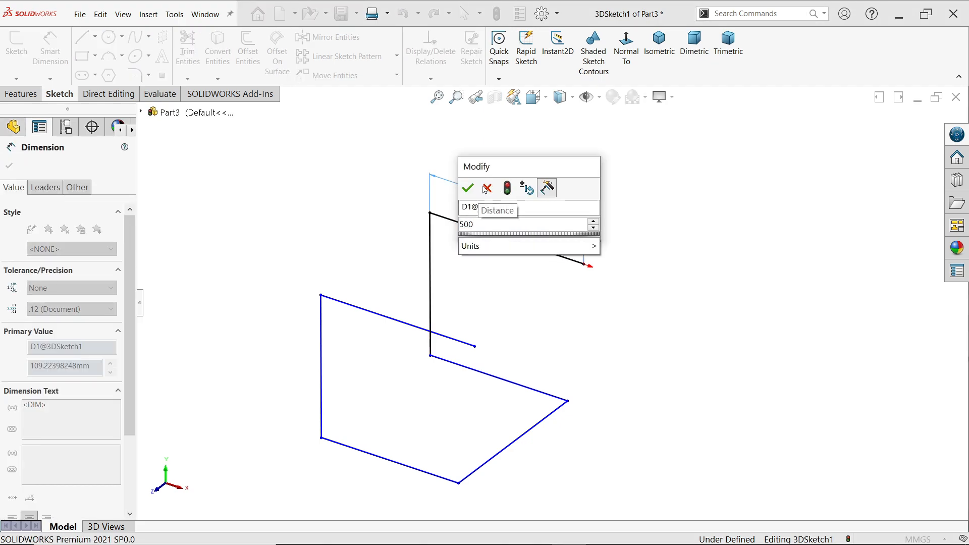
click(468, 187)
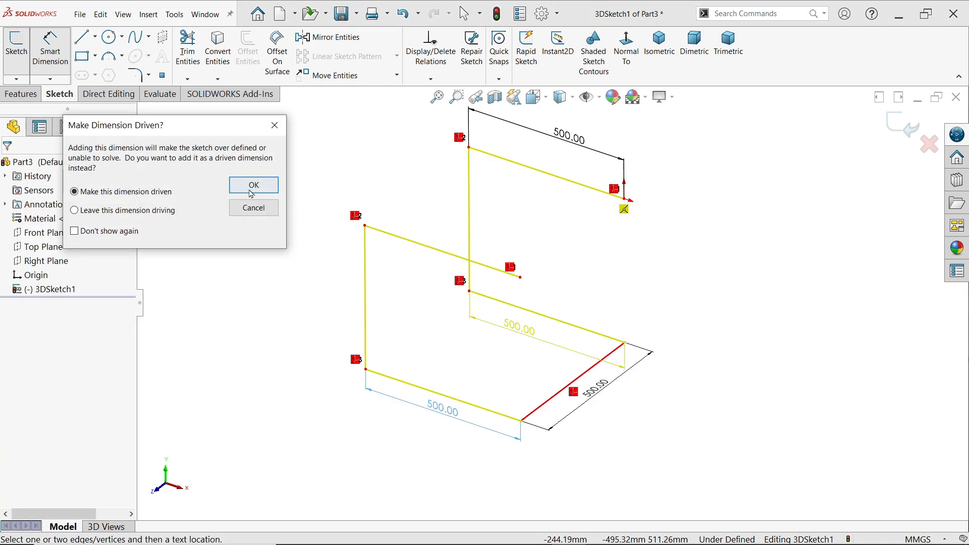
click(253, 185)
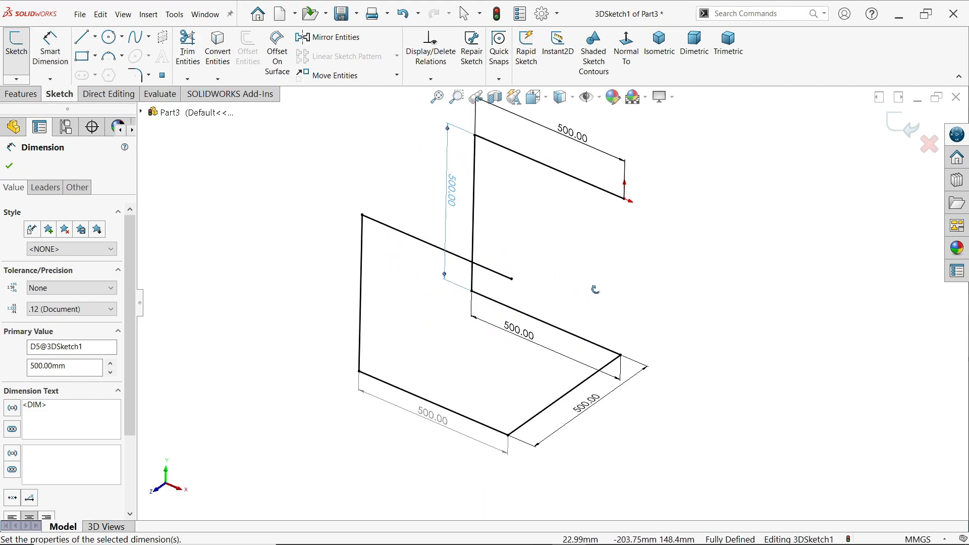
mouse_move(131, 75)
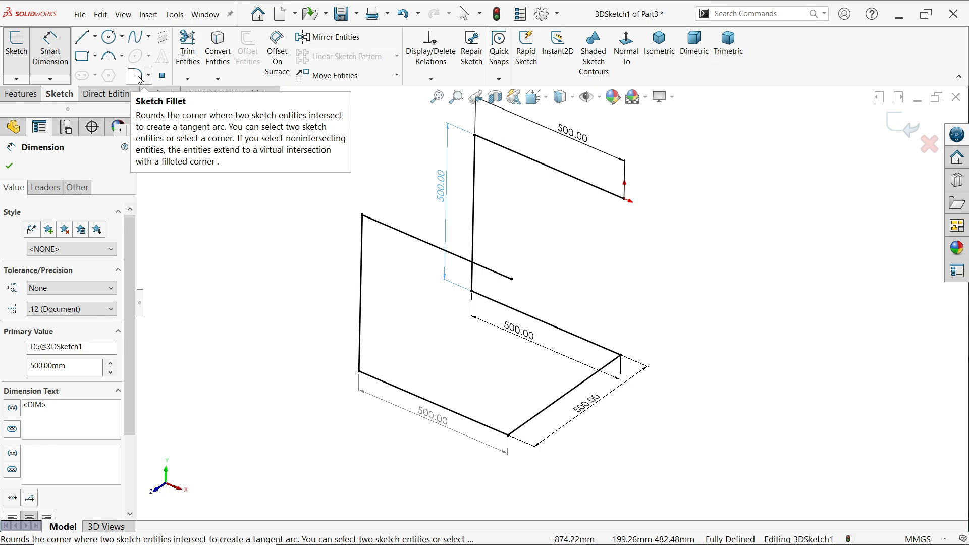
Round the four frame corners with 125 mm sketch fillets and finish the sketch
click(135, 74)
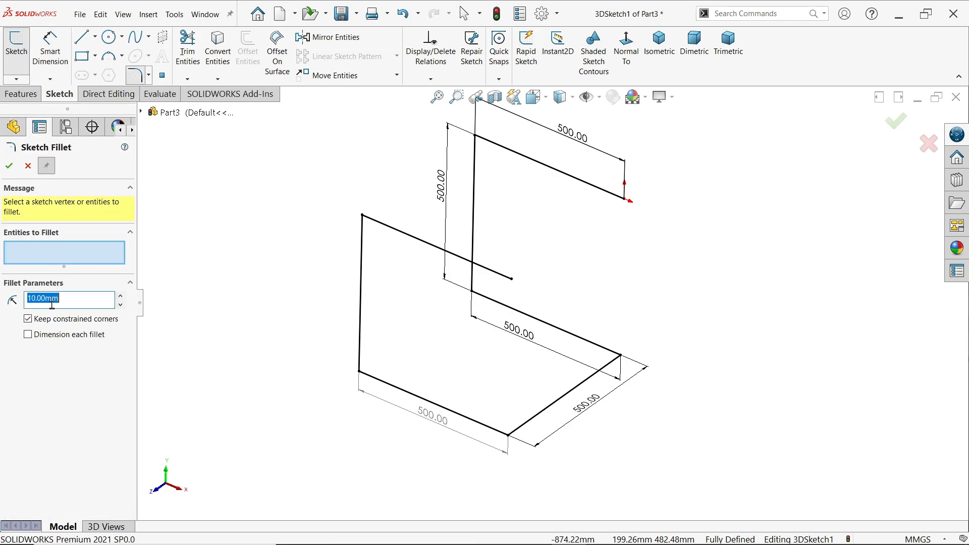
text(125.00mm)
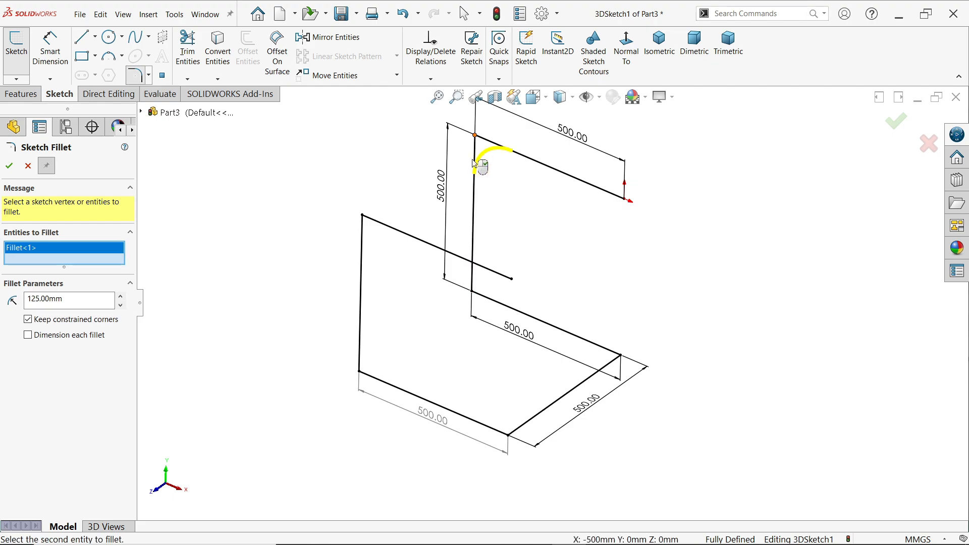
click(363, 376)
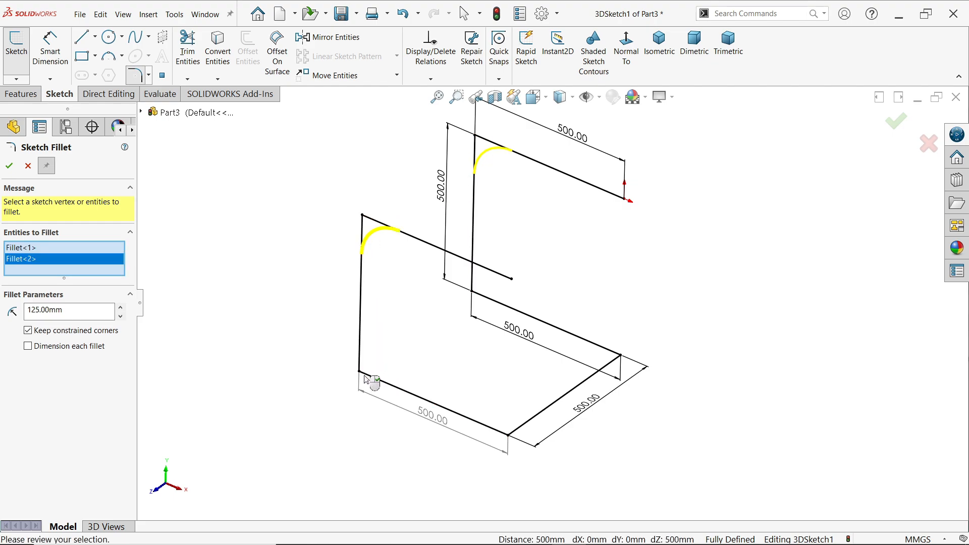
click(479, 296)
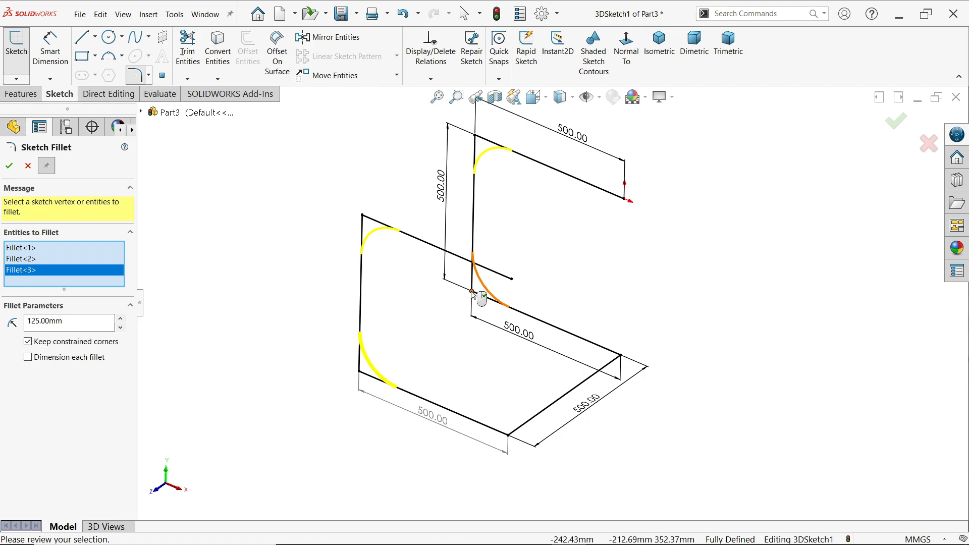
click(510, 442)
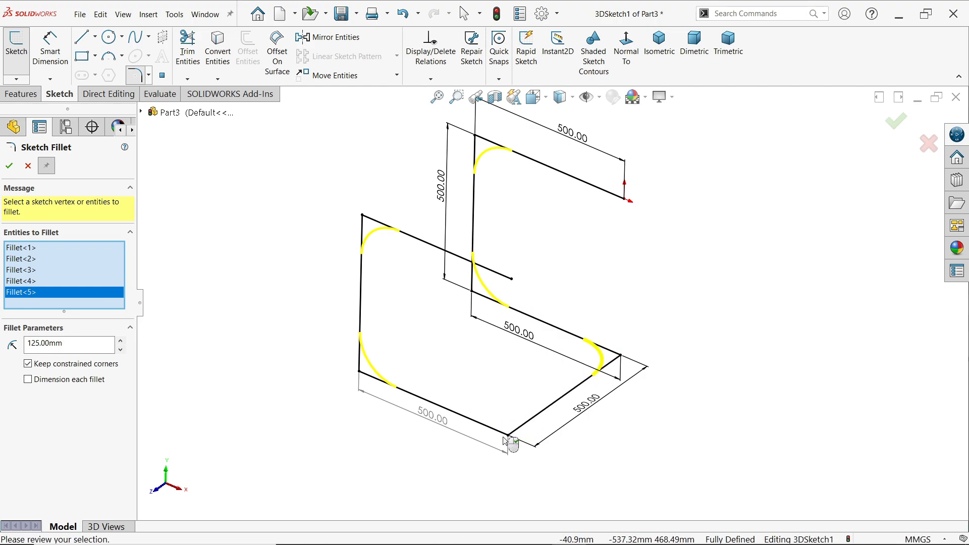
click(510, 442)
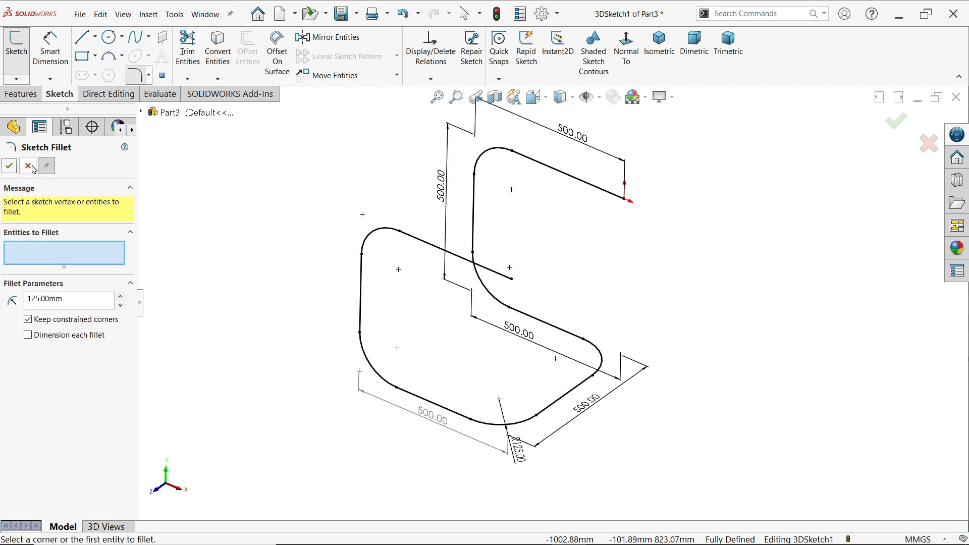
click(10, 165)
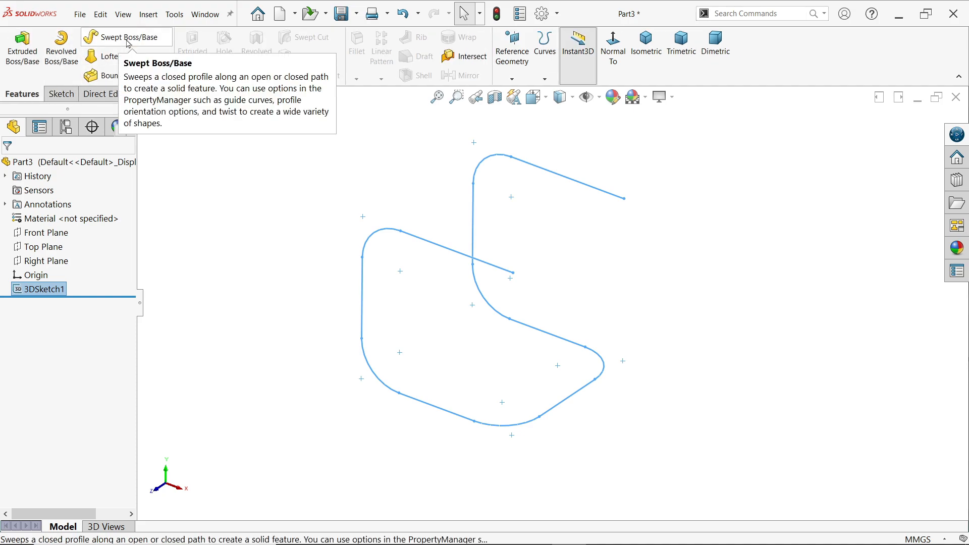
Sweep a 30 mm circular profile as a thin 3 mm-wall tube along the path, creating Sweep-Thin1
click(126, 37)
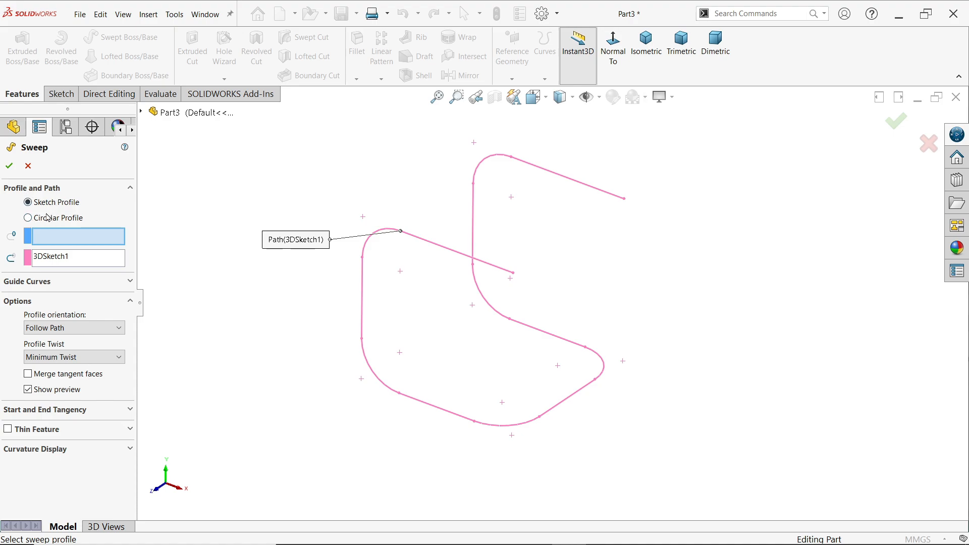
click(29, 218)
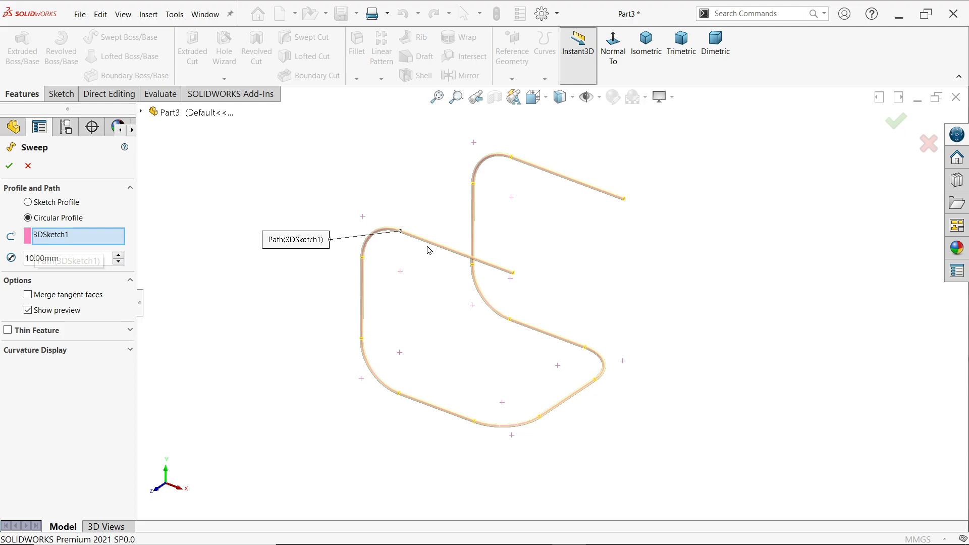
drag(429, 250, 537, 287)
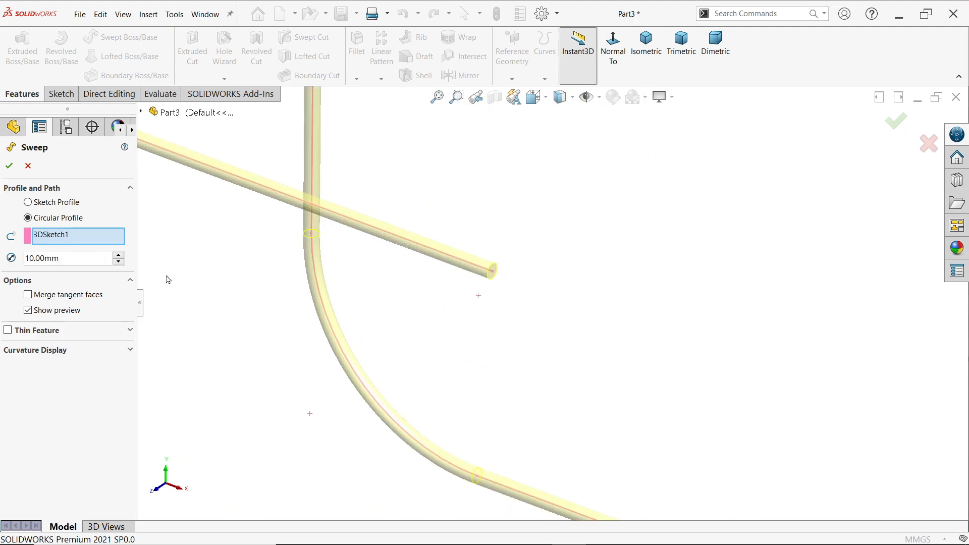
click(68, 257)
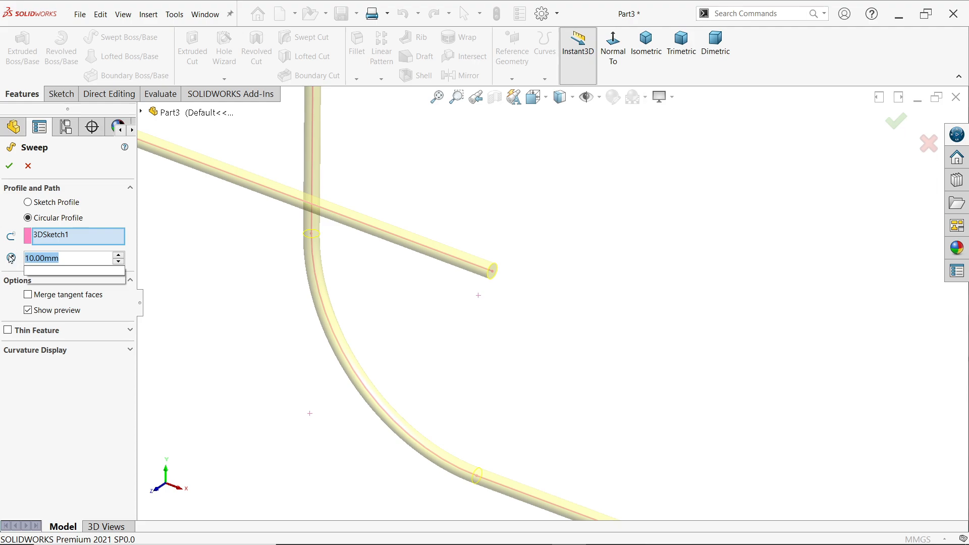
text(30.00mm)
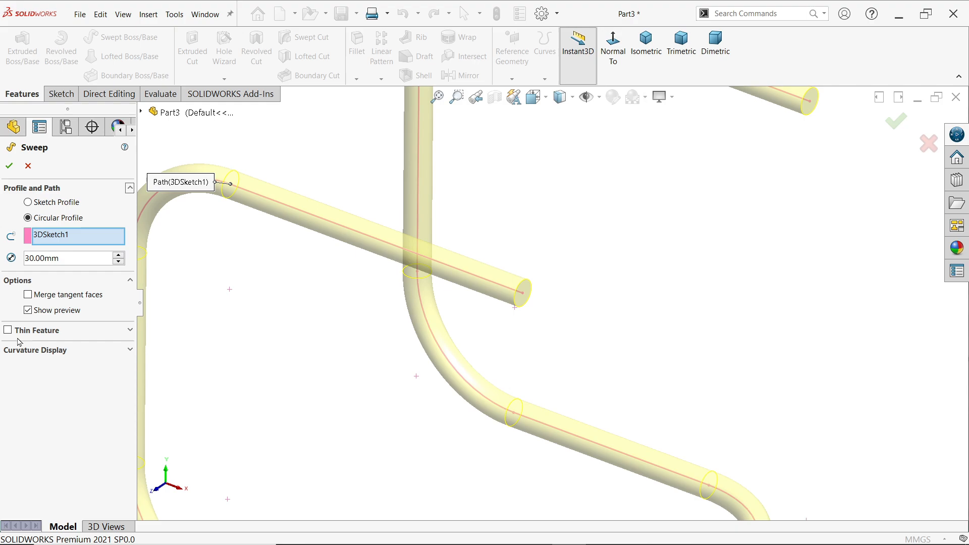
click(9, 330)
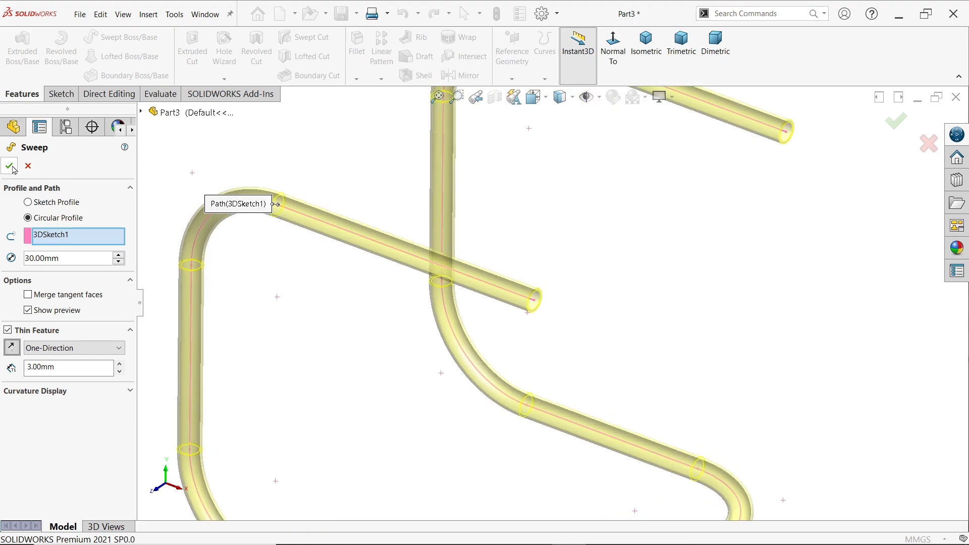
click(10, 165)
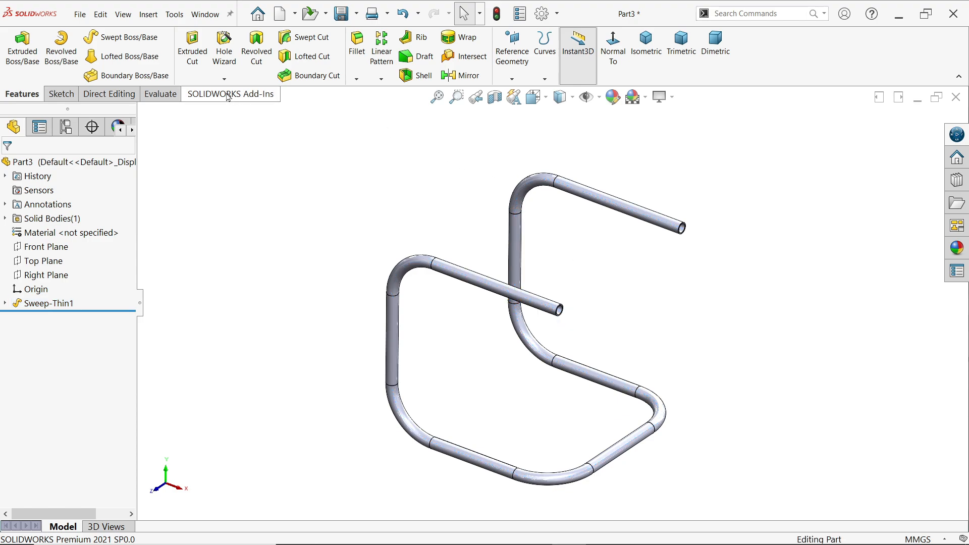
Enable the SOLIDWORKS Simulation add-in so its Simulation tab appears
click(229, 94)
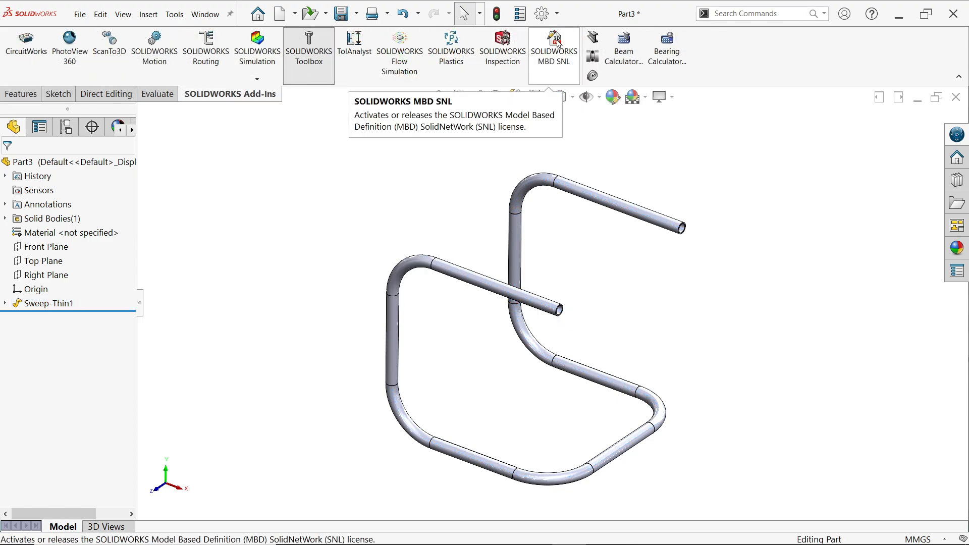
click(557, 13)
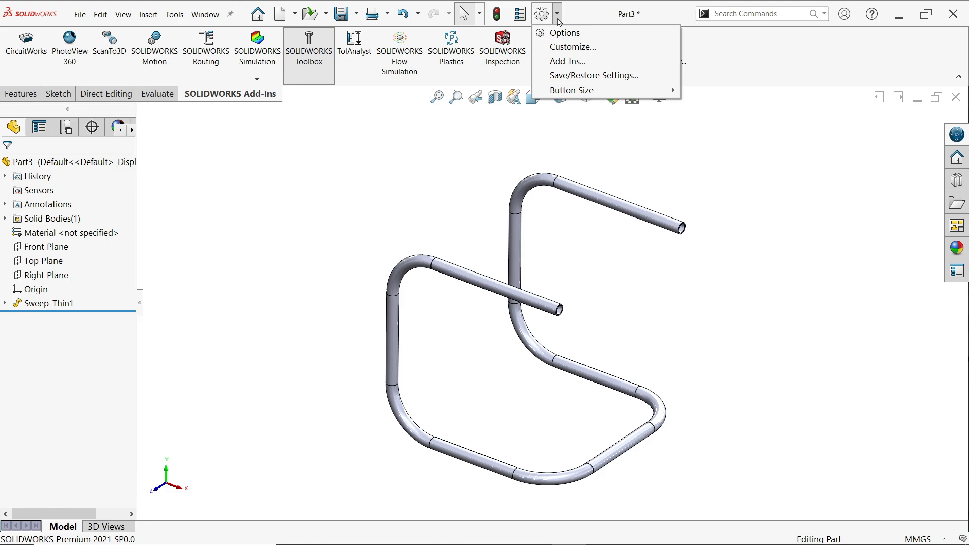
click(566, 62)
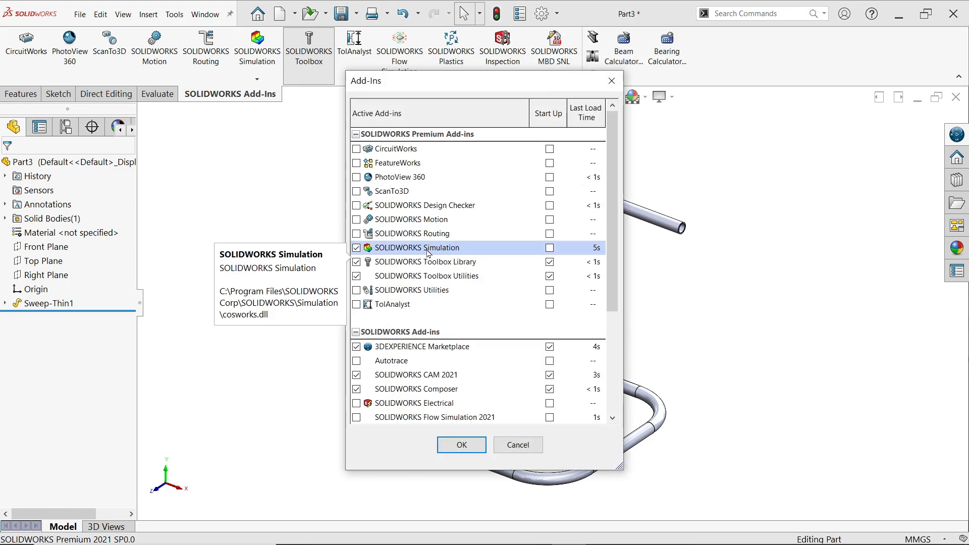
click(461, 445)
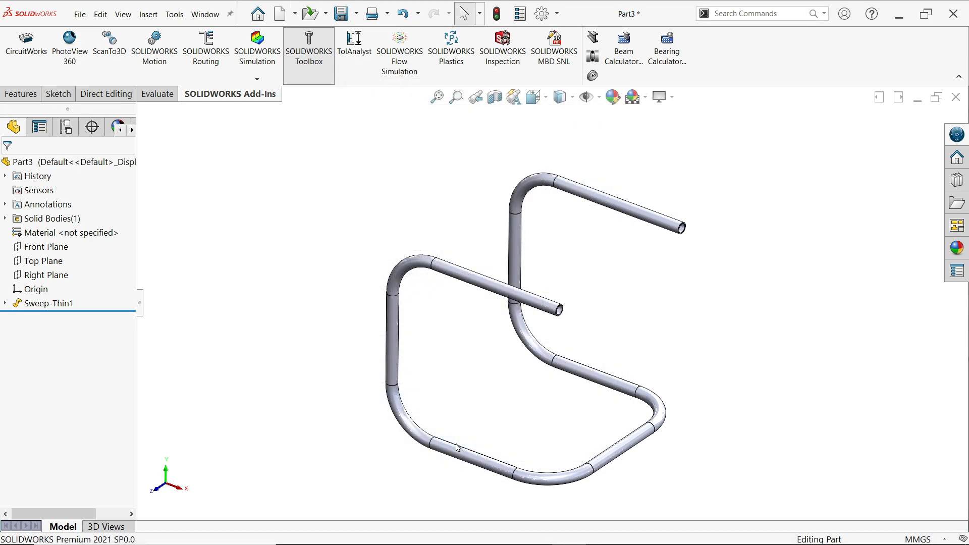
mouse_move(320, 136)
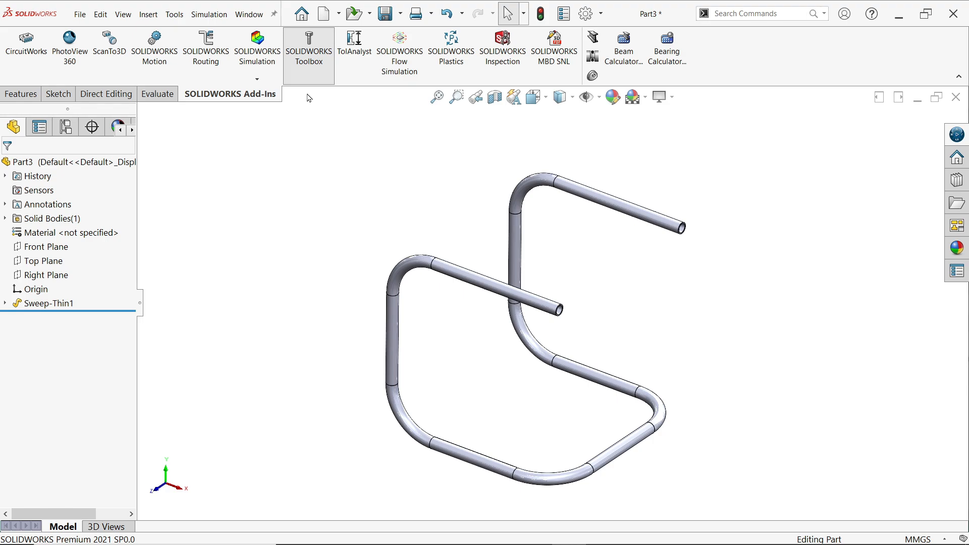
click(256, 46)
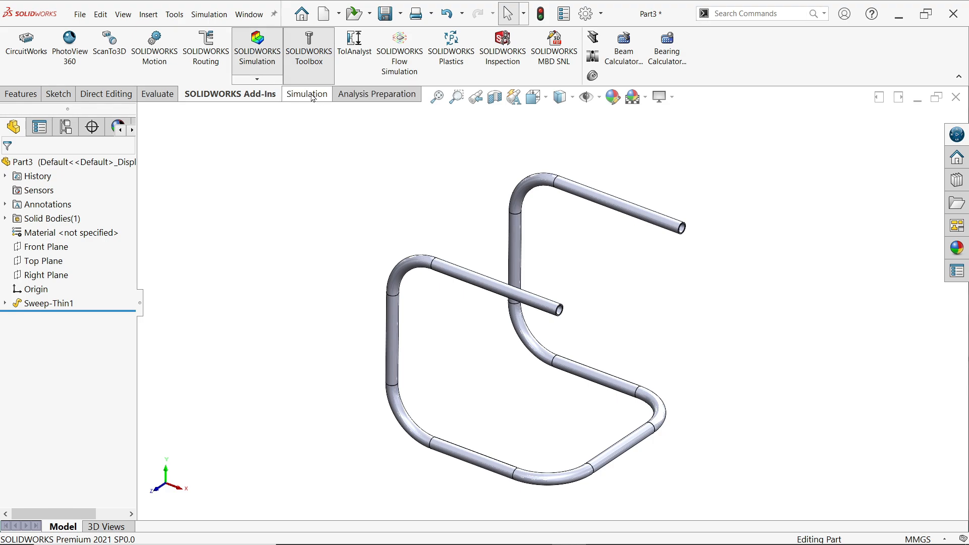
mouse_move(315, 104)
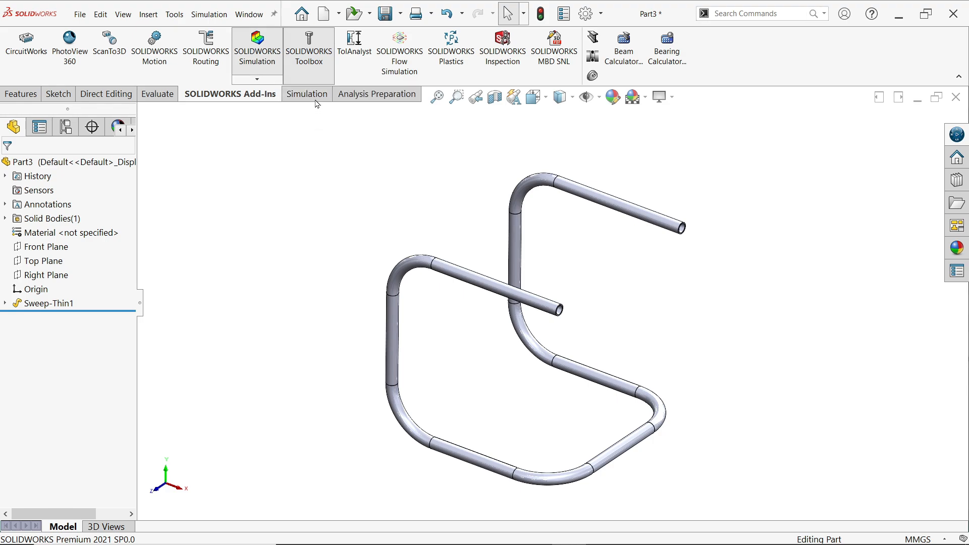
mouse_move(312, 178)
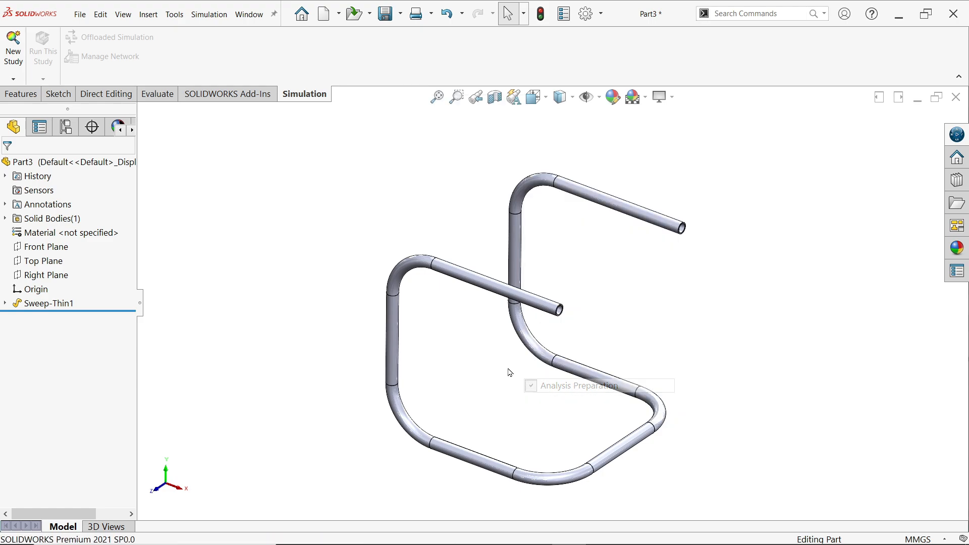
mouse_move(12, 47)
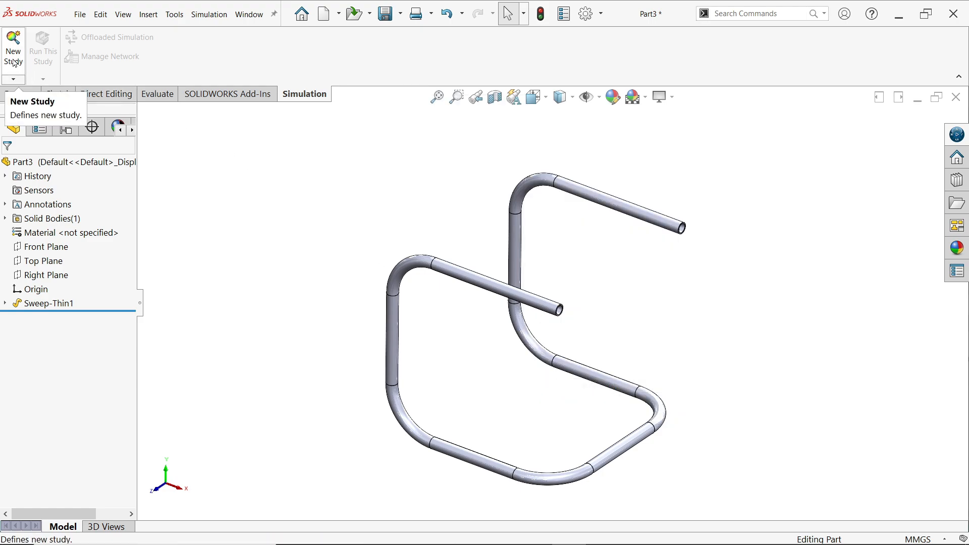
Create a new static analysis study named Static 1
click(13, 49)
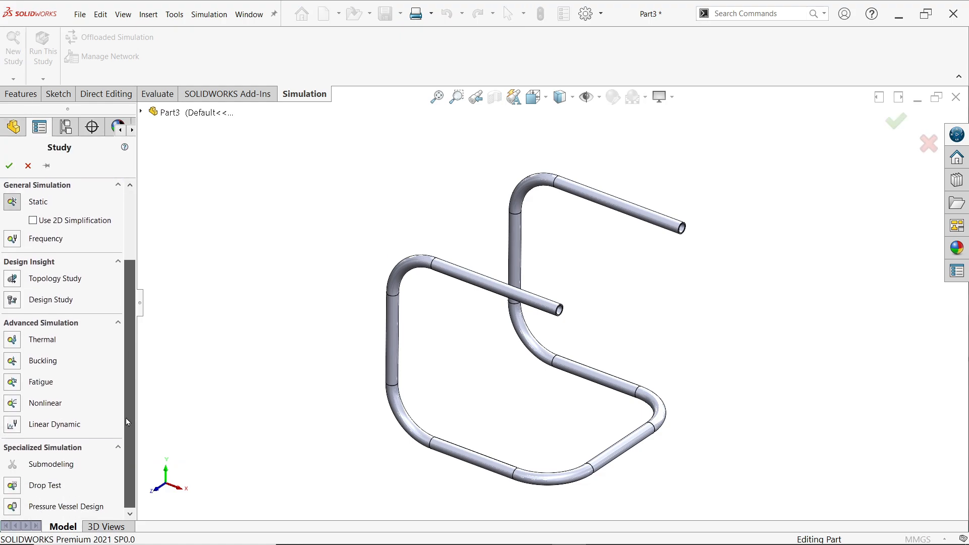
click(37, 202)
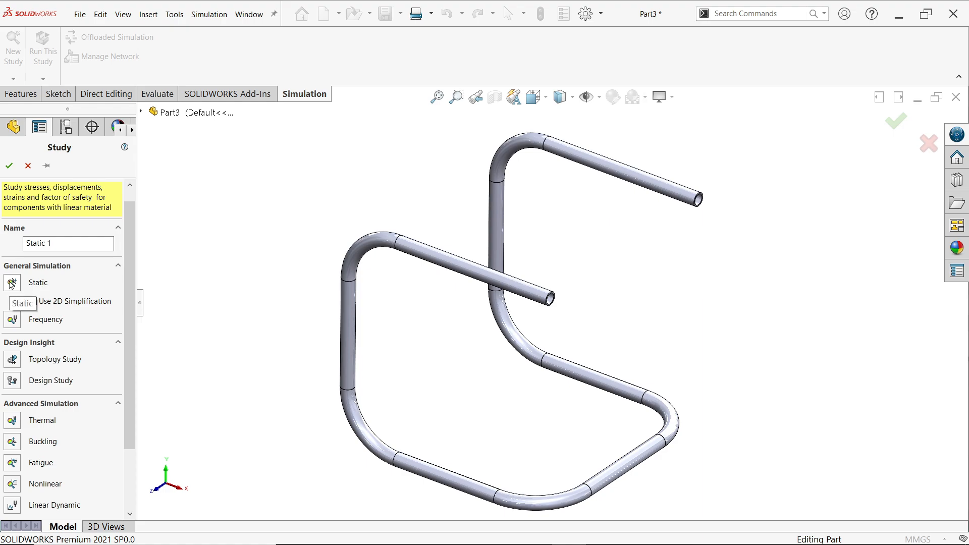
click(9, 165)
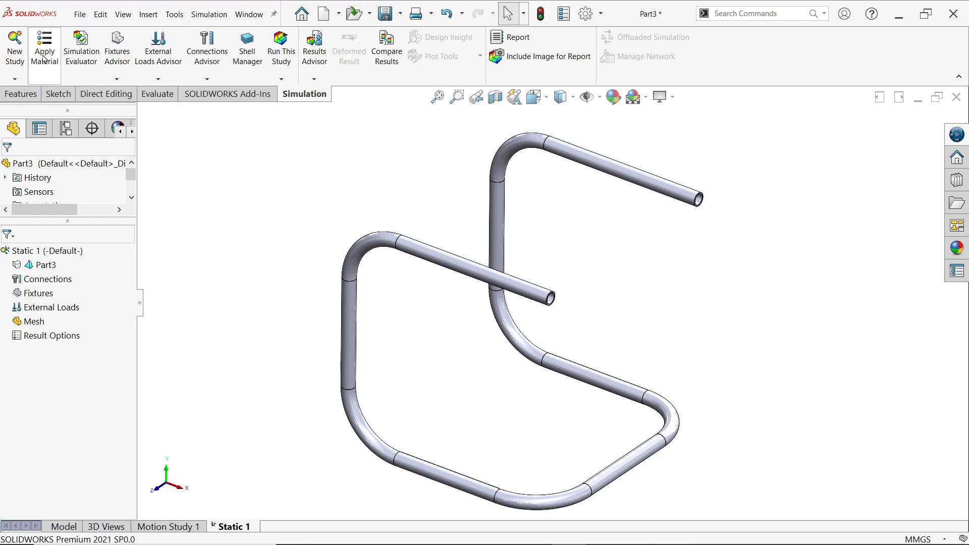
mouse_move(43, 47)
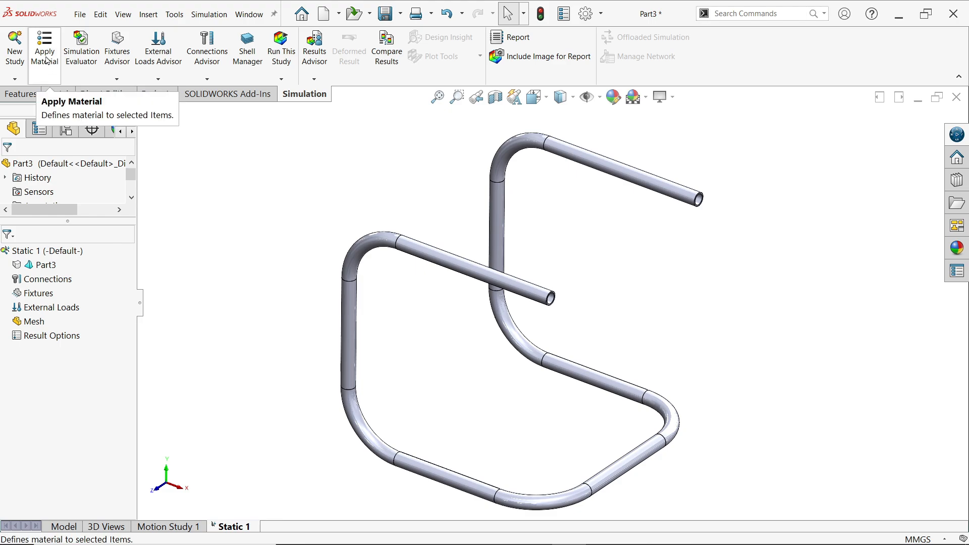
mouse_move(44, 56)
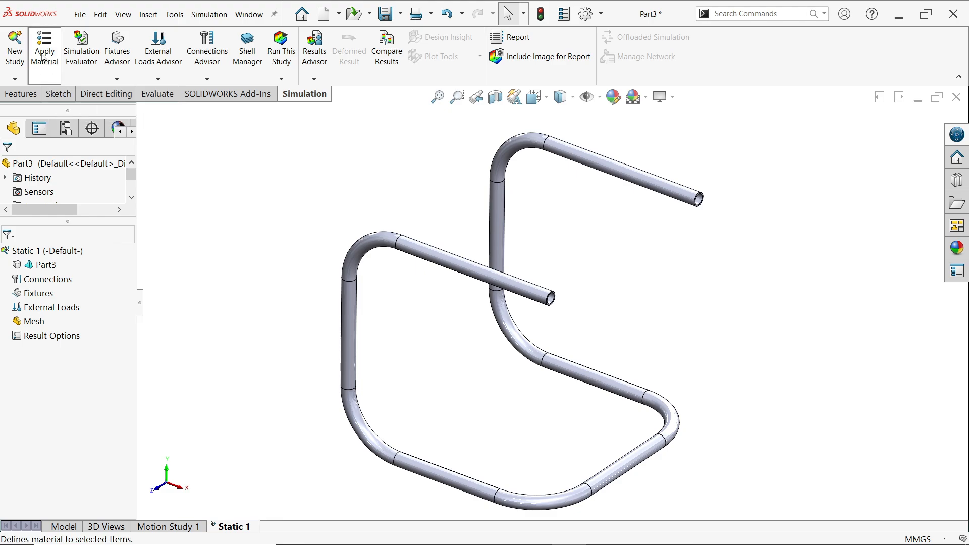
Assign AISI 1020 steel from the material library to the frame part
click(44, 48)
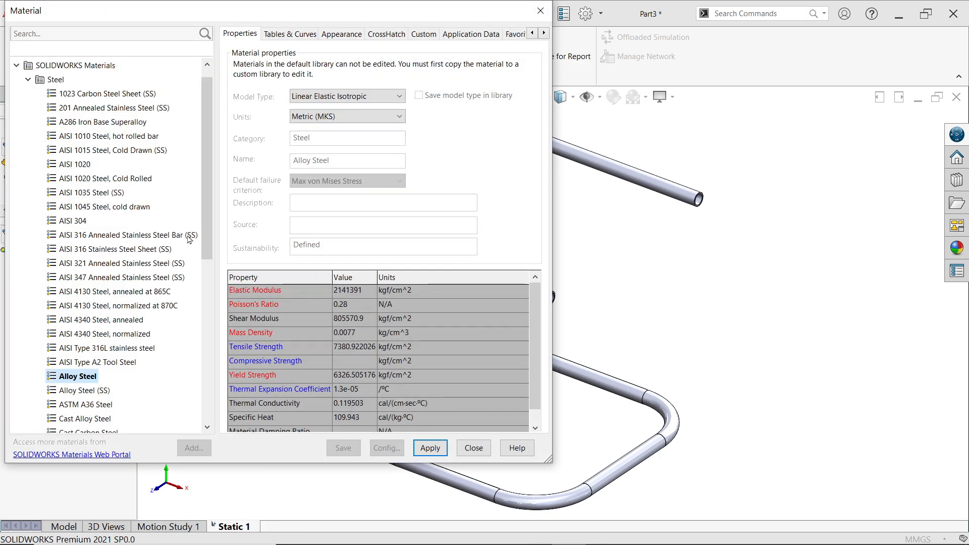
click(76, 164)
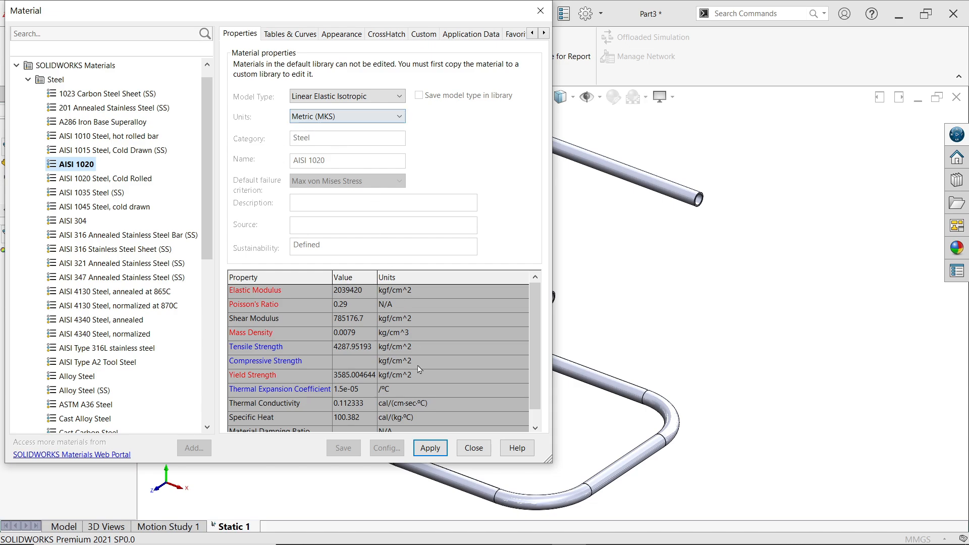
mouse_move(357, 400)
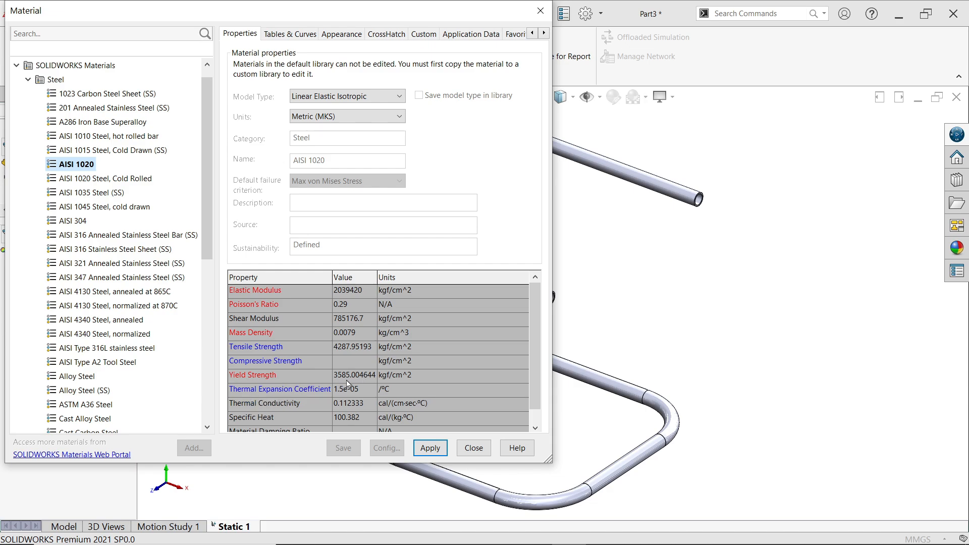
mouse_move(397, 379)
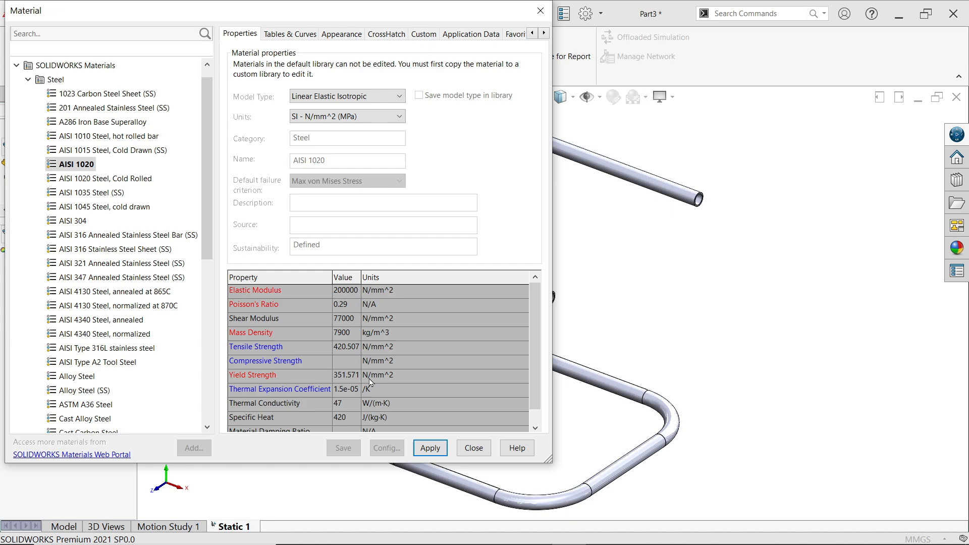
mouse_move(410, 437)
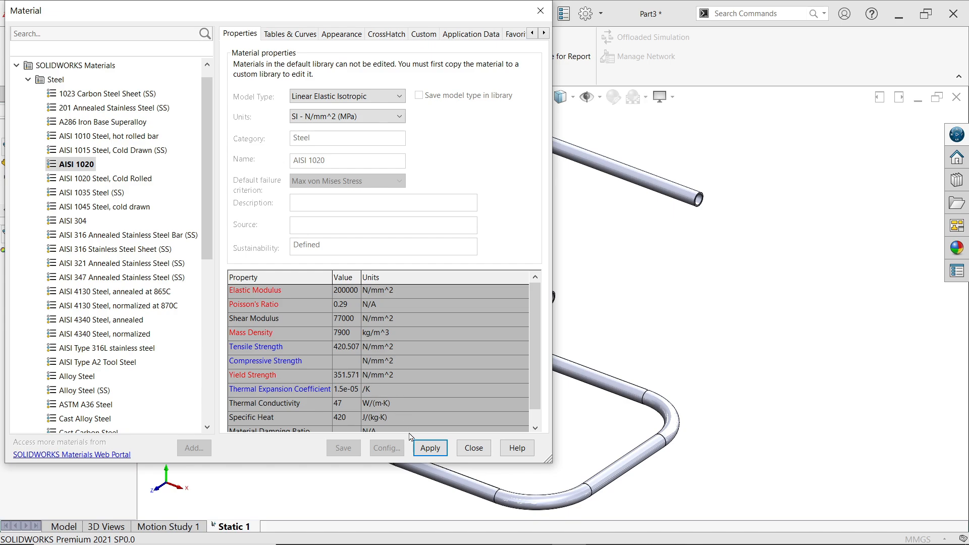
click(472, 448)
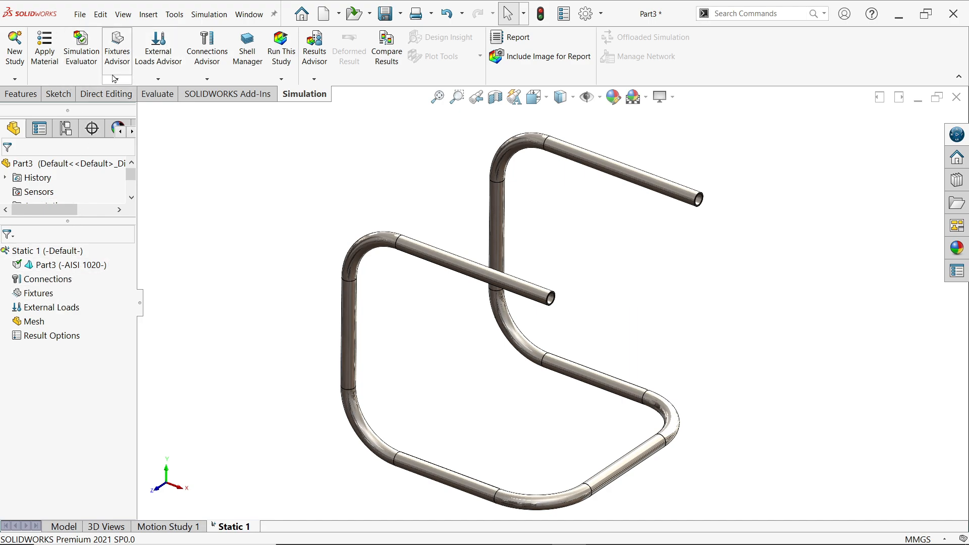
Begin a Fixed Geometry fixture on the bottom tube rail via Fixtures Advisor
click(116, 79)
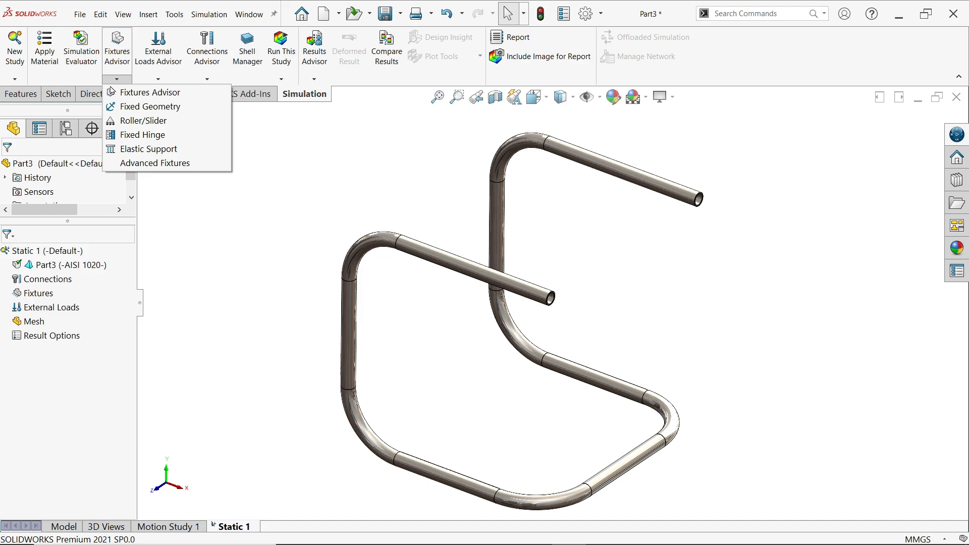
mouse_move(144, 120)
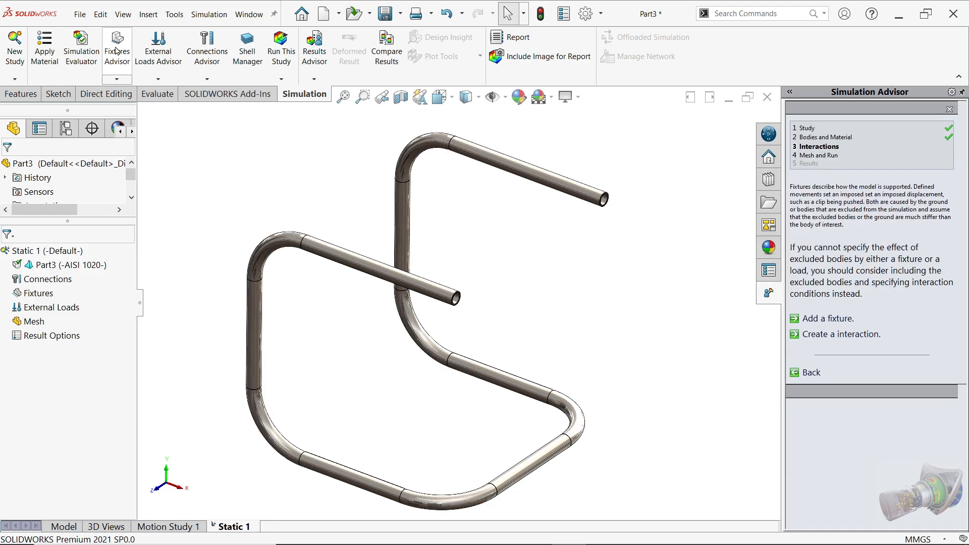
mouse_move(735, 321)
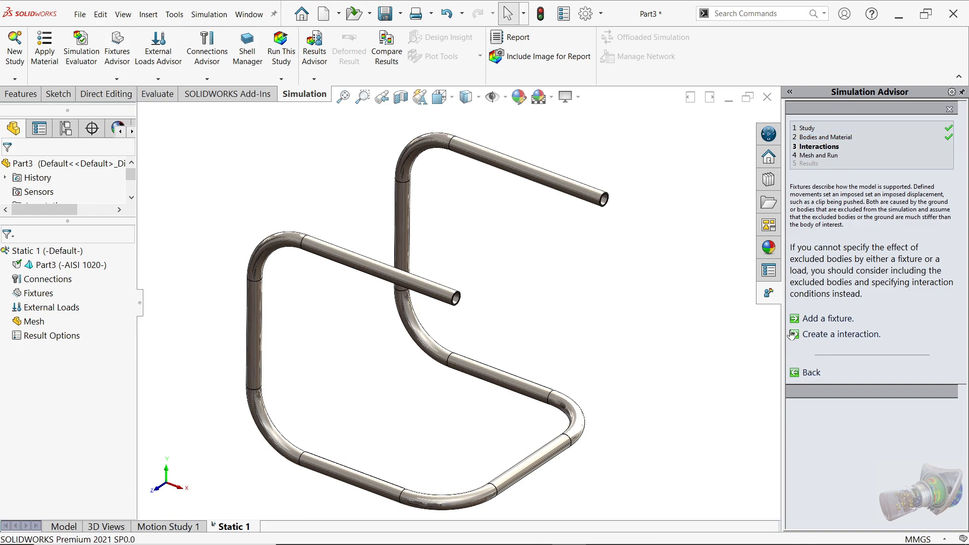
mouse_move(841, 334)
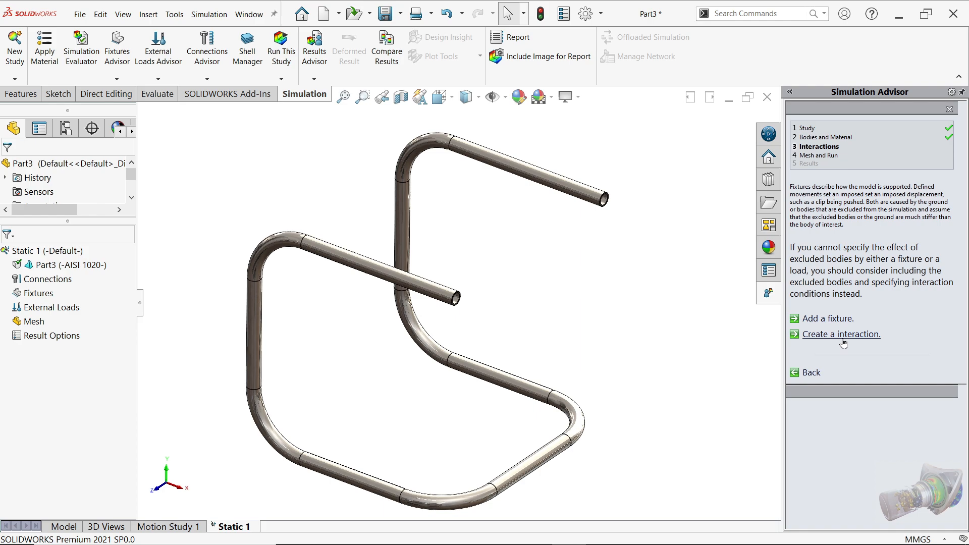
mouse_move(797, 318)
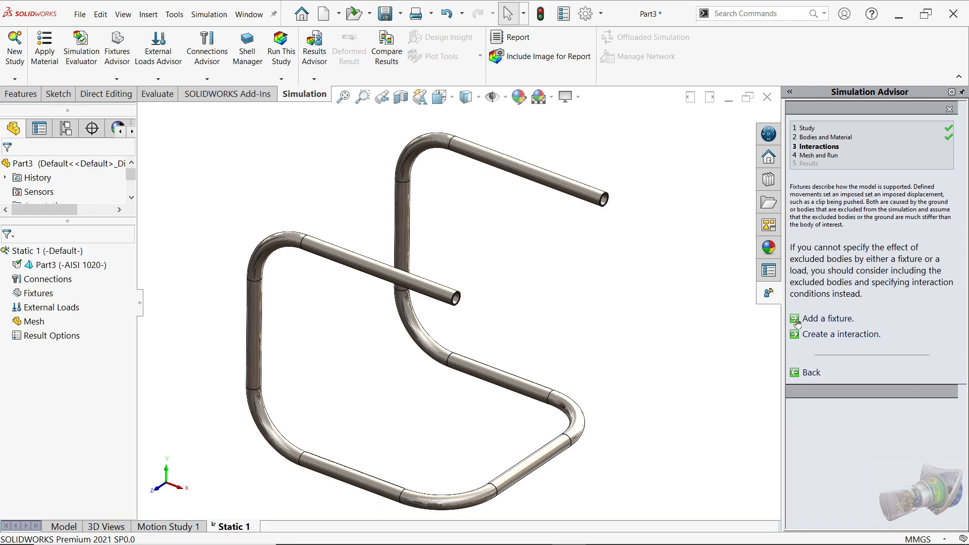
click(827, 318)
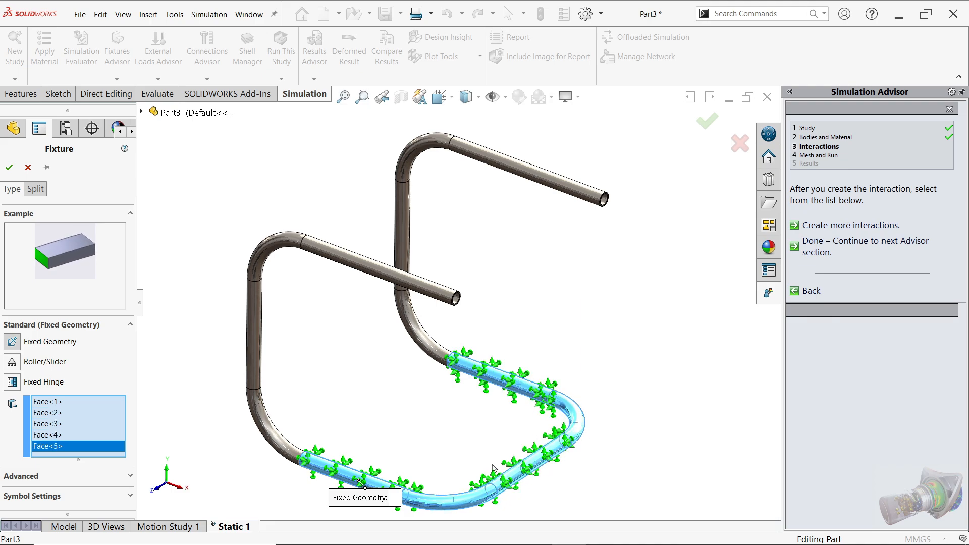
mouse_move(355, 461)
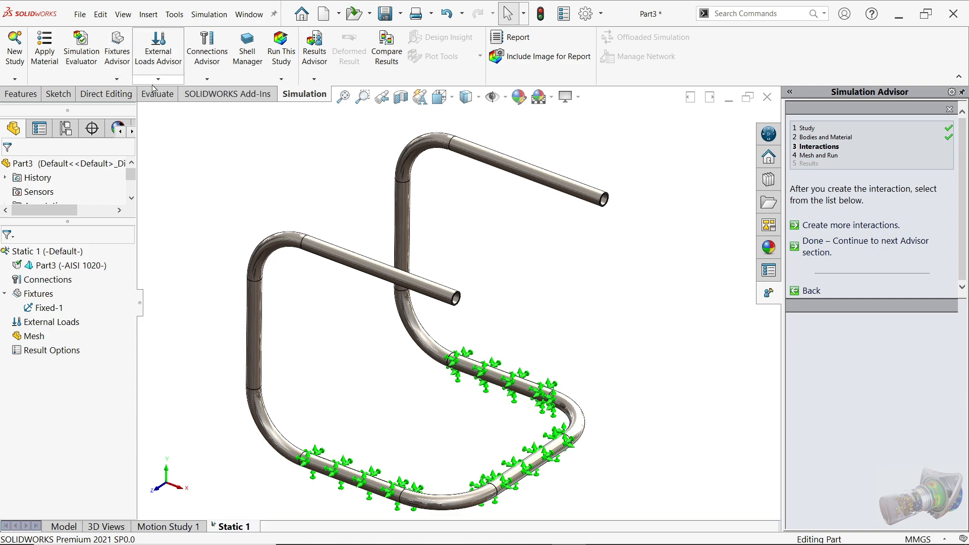
Begin a Force external load on the front and rear seat tube faces
click(165, 80)
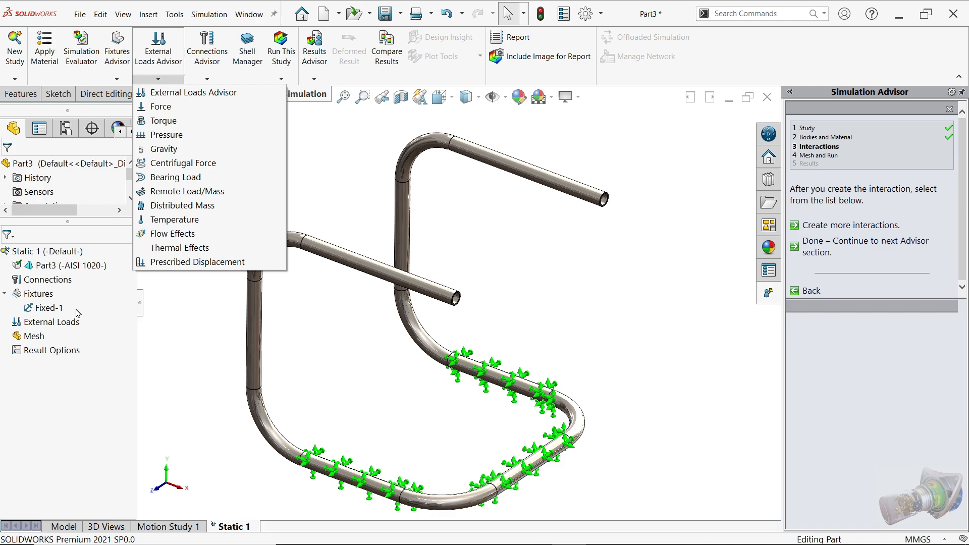
right_click(53, 321)
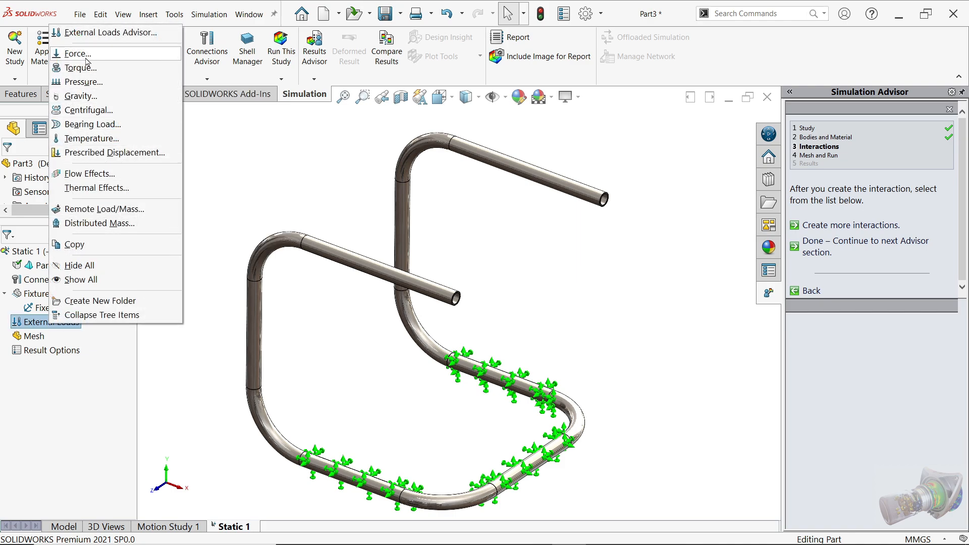
click(78, 53)
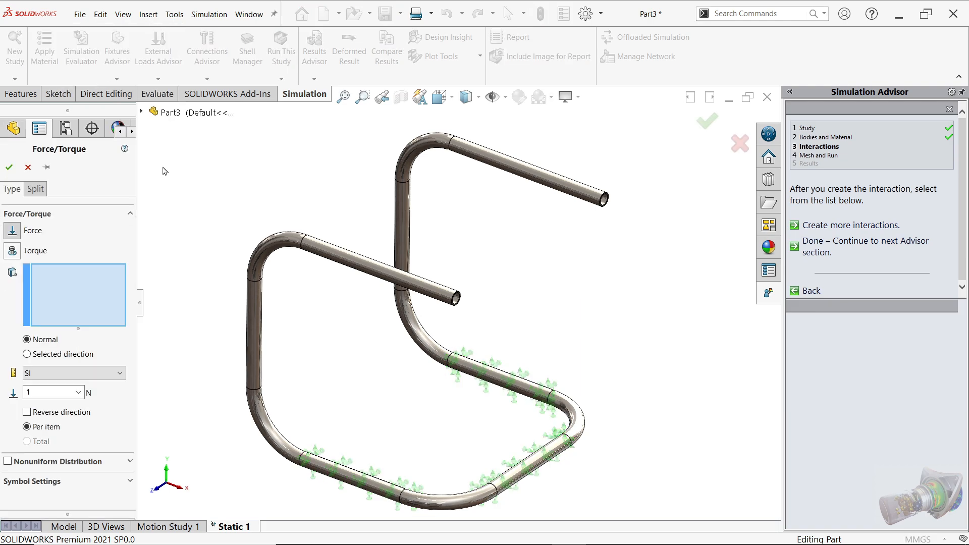
click(383, 266)
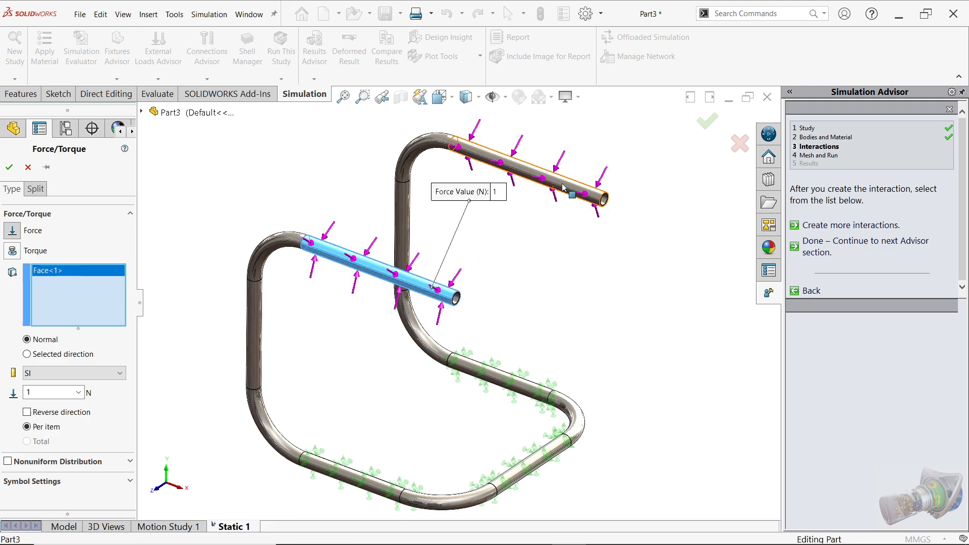
click(556, 172)
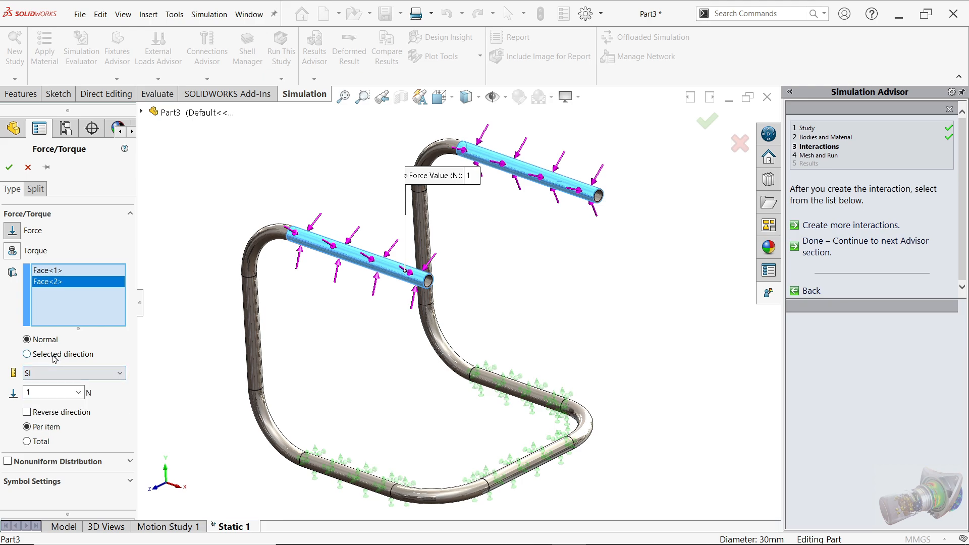
Direct the force downward normal to the Top Plane at 1500 N per item
click(28, 354)
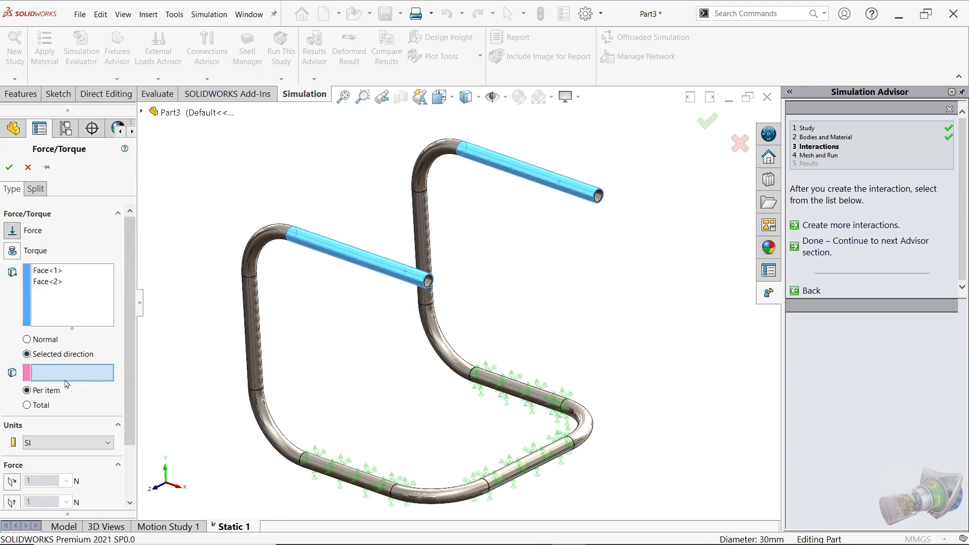
click(193, 196)
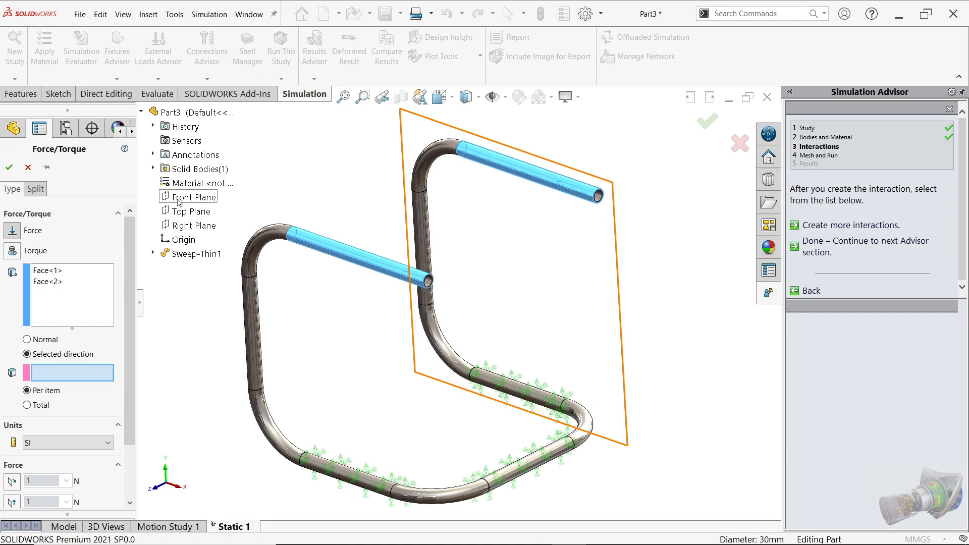
click(191, 211)
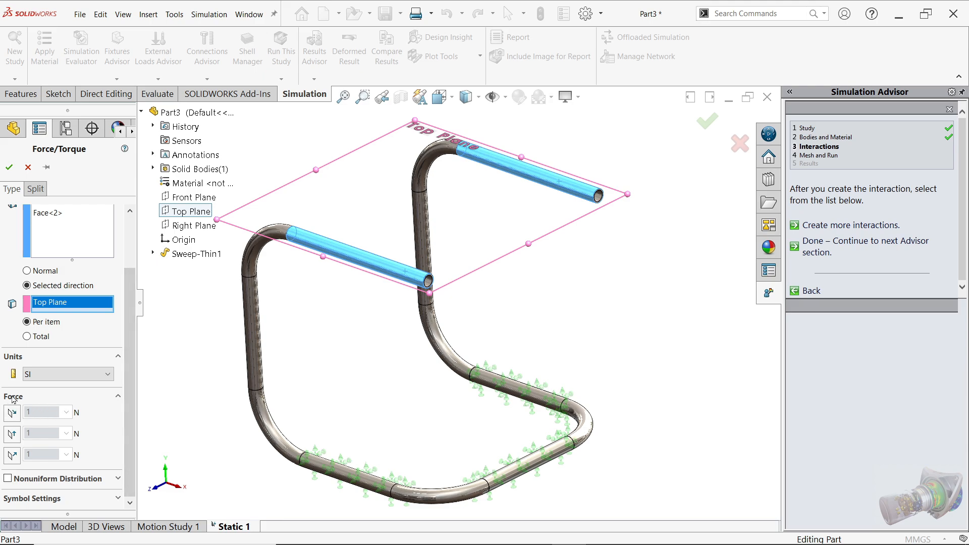
mouse_move(13, 469)
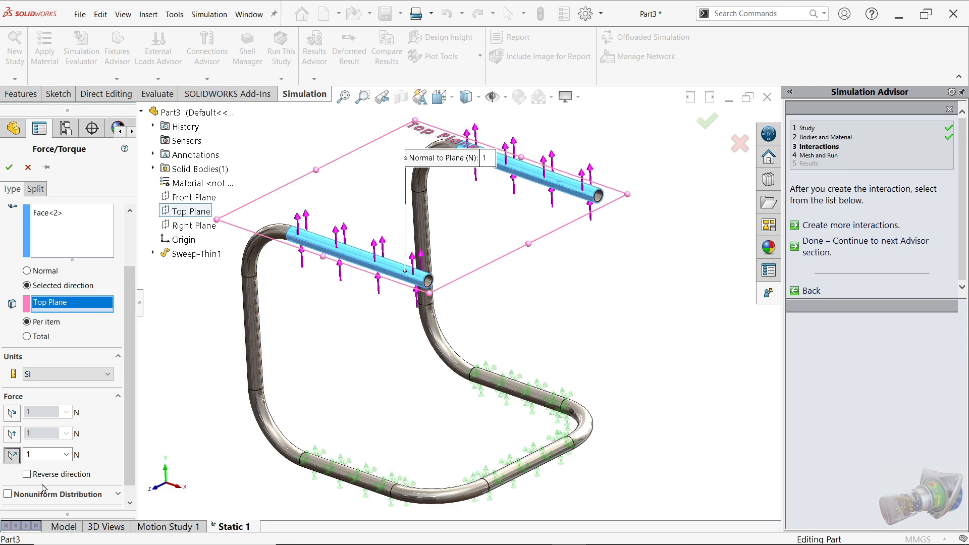
click(27, 474)
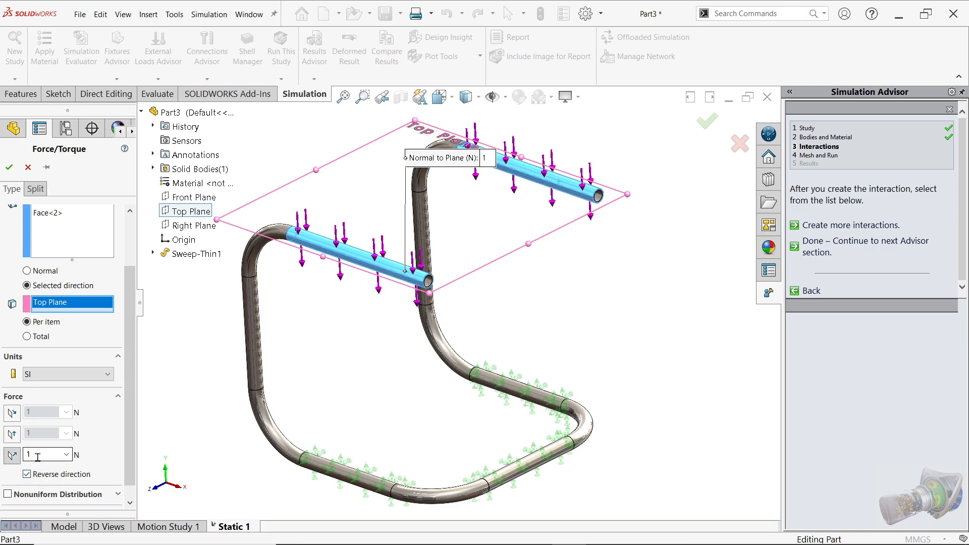
text(150)
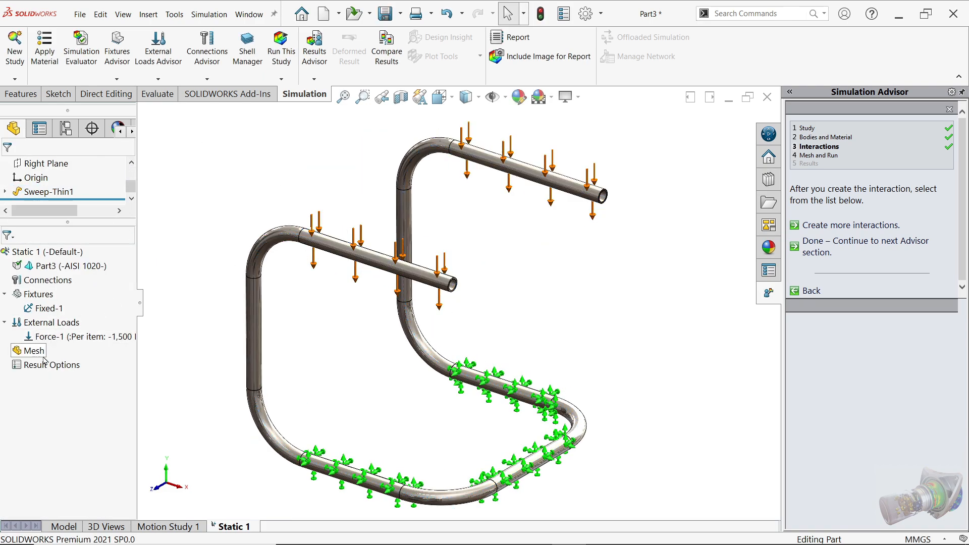
Create the study mesh with the density slider moved toward Fine
right_click(32, 350)
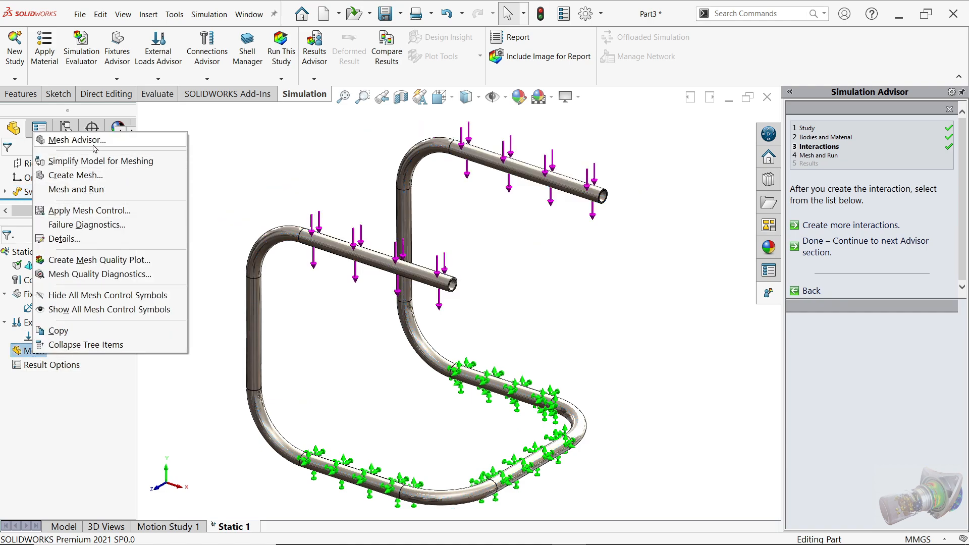
mouse_move(280, 98)
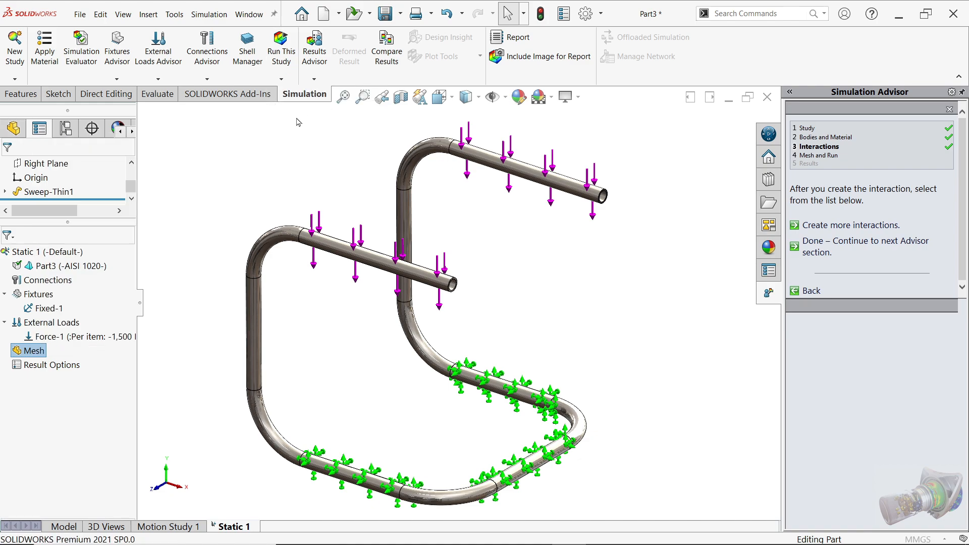
click(33, 350)
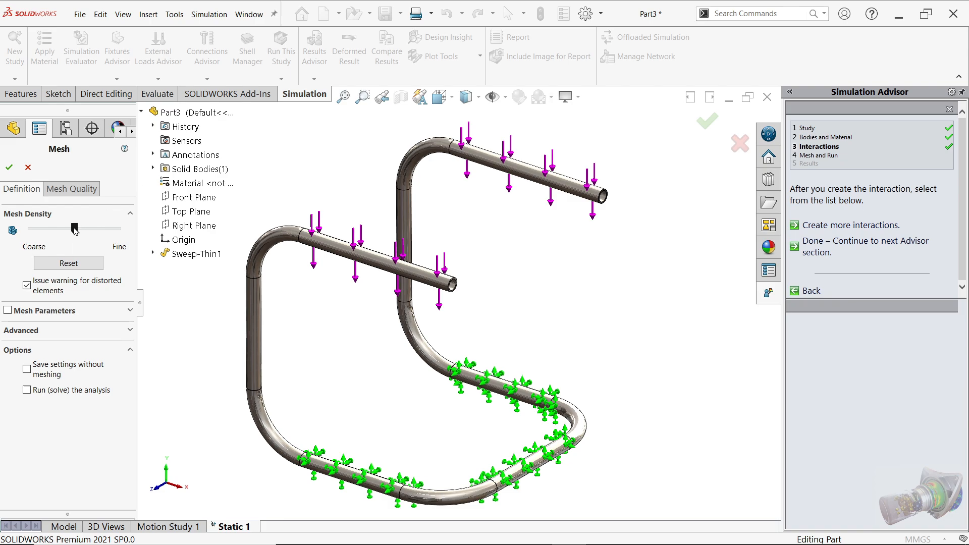
drag(74, 229, 105, 231)
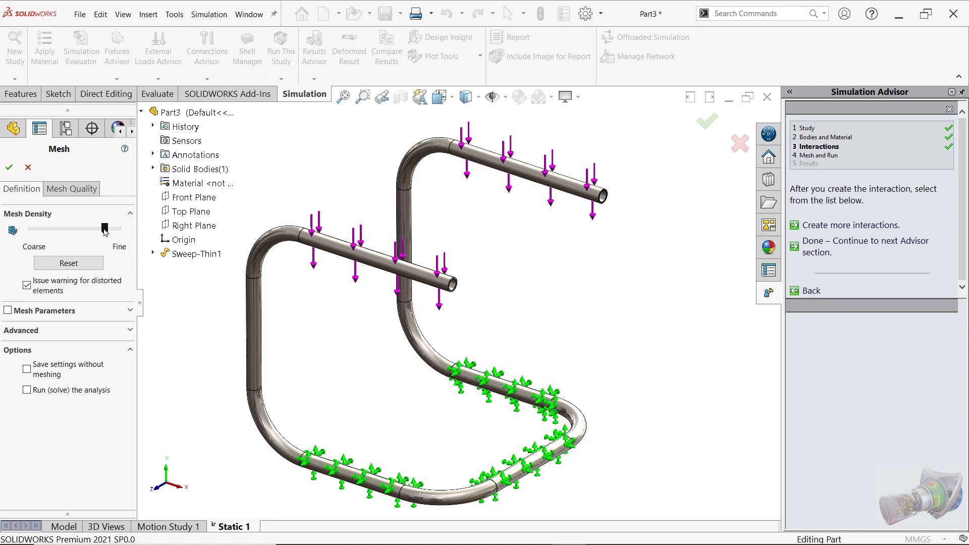
drag(89, 231, 105, 230)
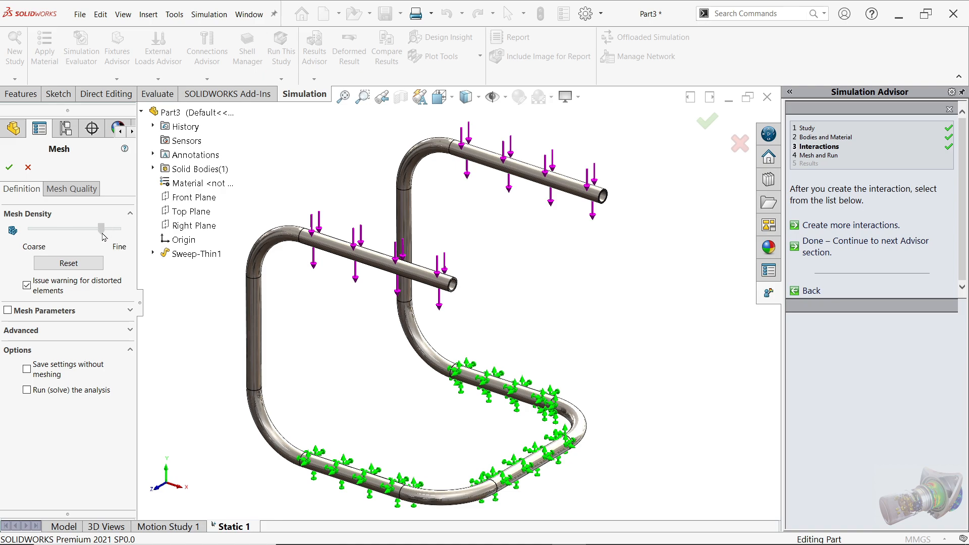
click(9, 167)
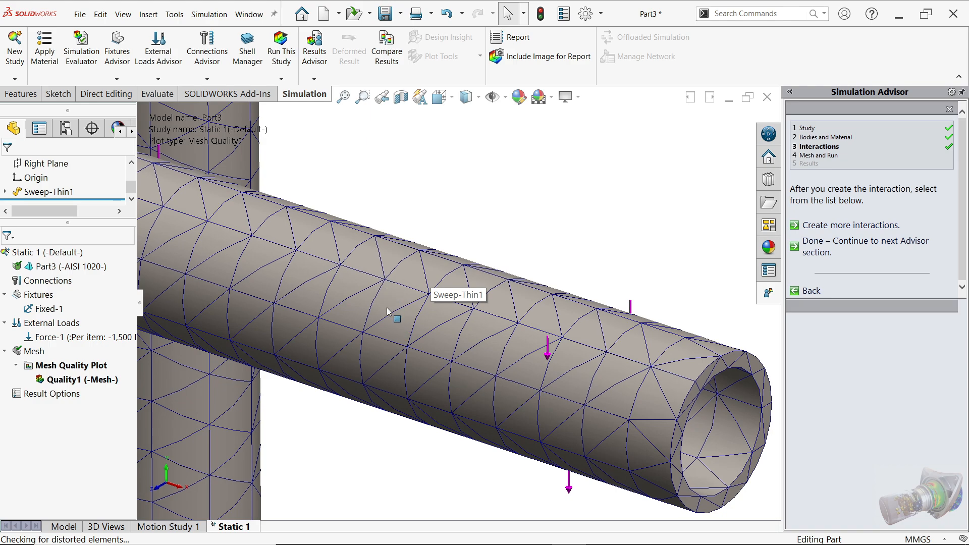
mouse_move(397, 314)
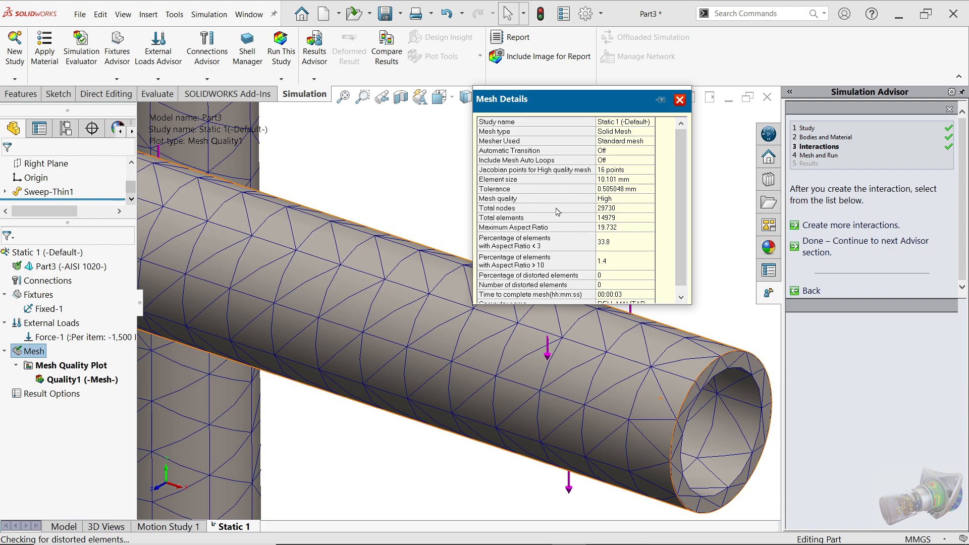
Review the Mesh Details showing 29730 nodes and 14979 elements, then dismiss them
click(623, 208)
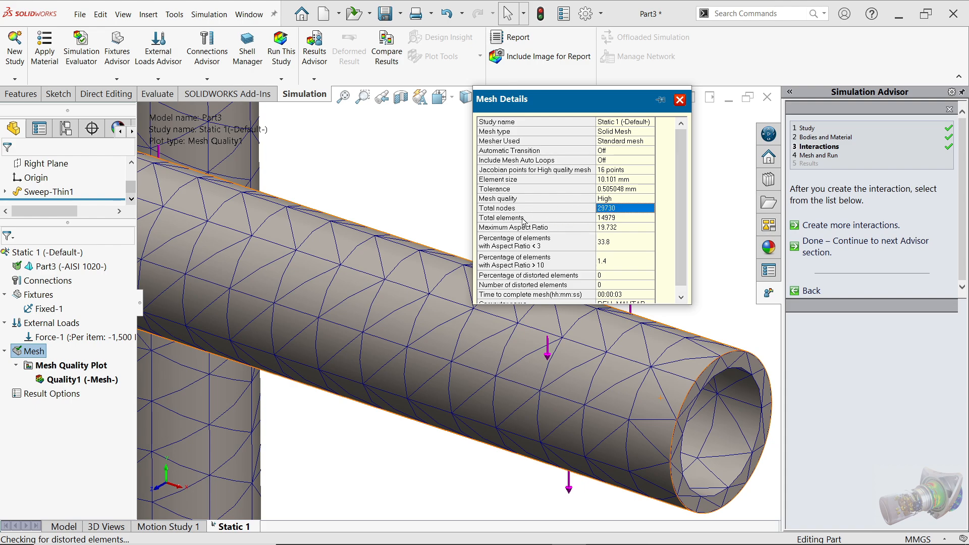
click(624, 218)
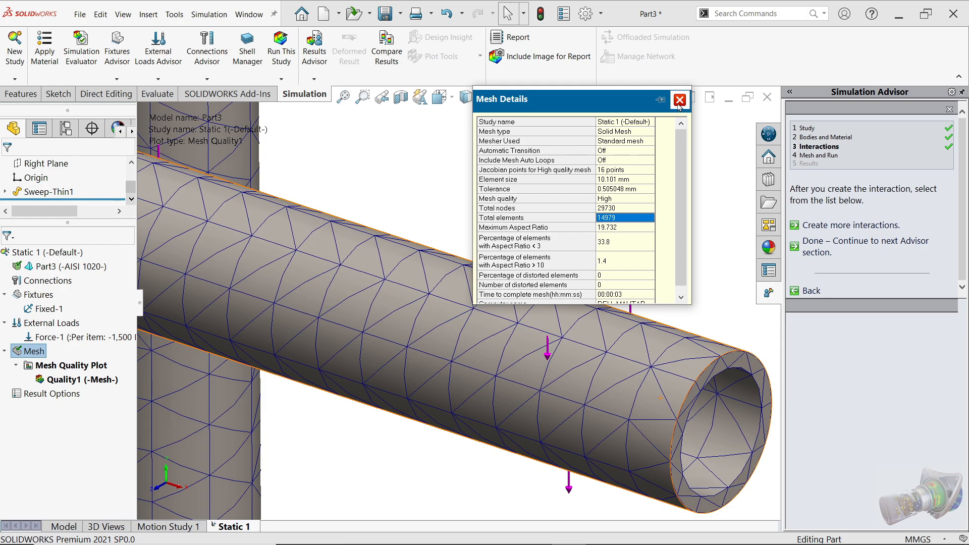
click(678, 100)
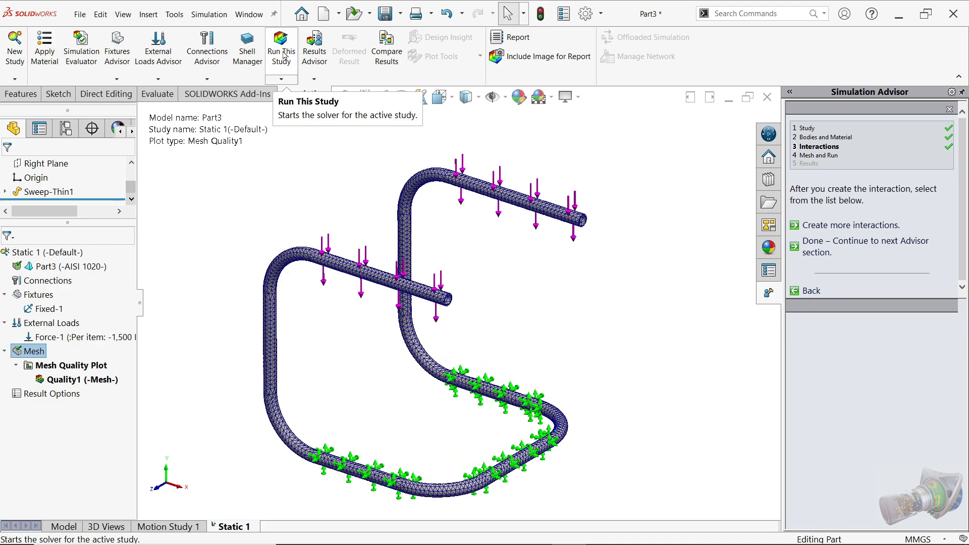
Run the Static 1 solver and display the Stress1 von Mises plot
click(209, 14)
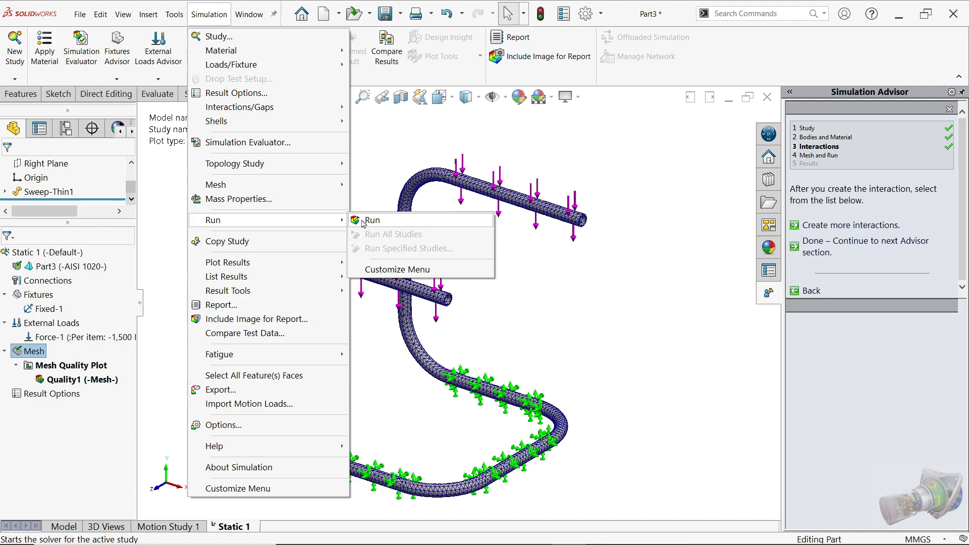
click(370, 220)
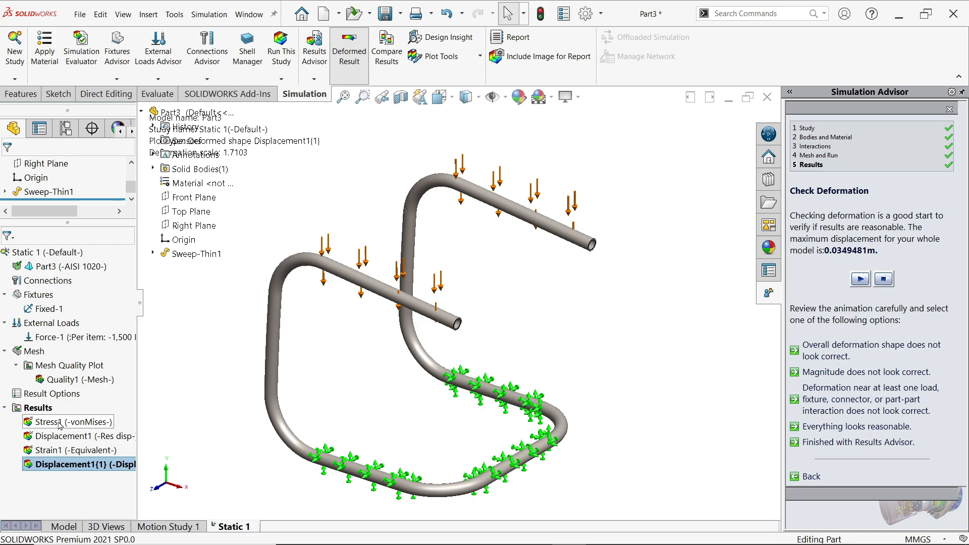
click(73, 422)
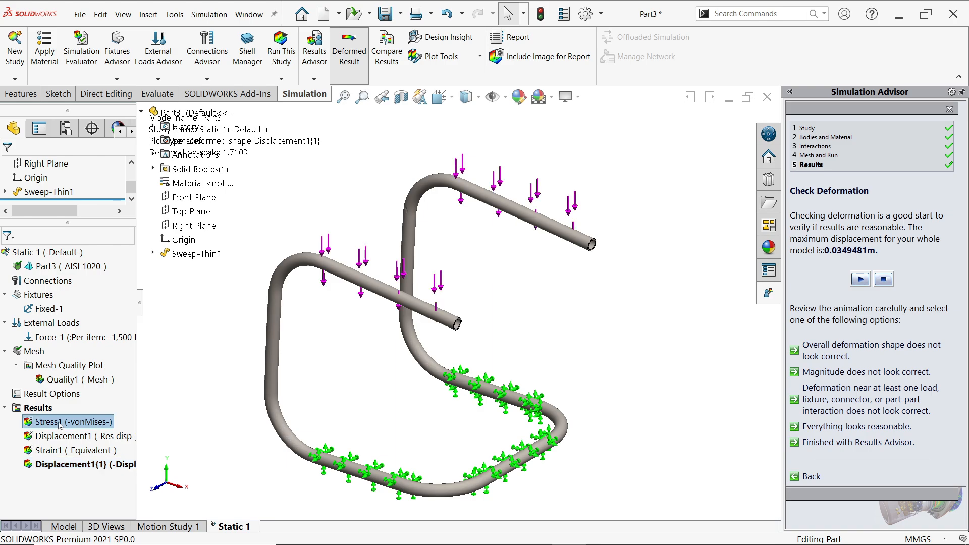
double_click(70, 422)
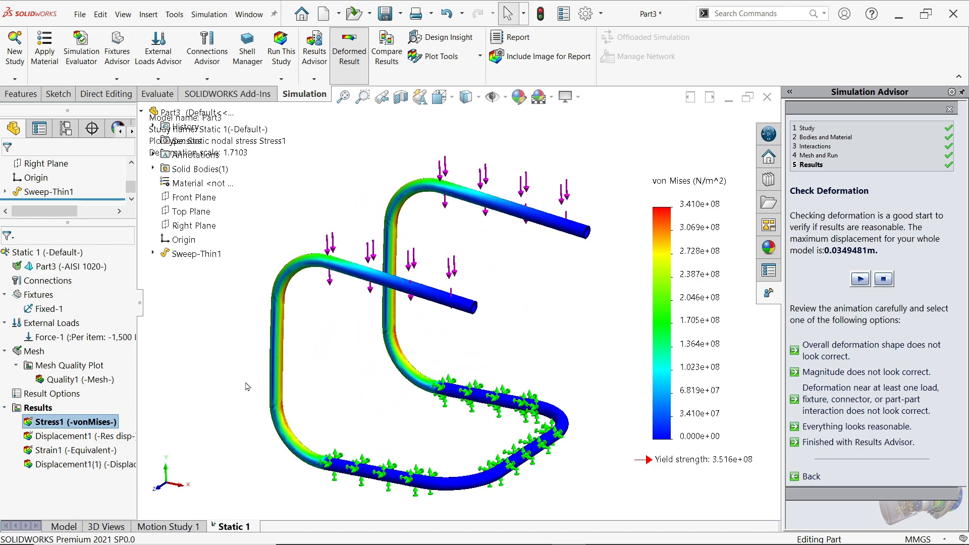
Enable min and max annotations in the Stress1 Chart Options
right_click(69, 422)
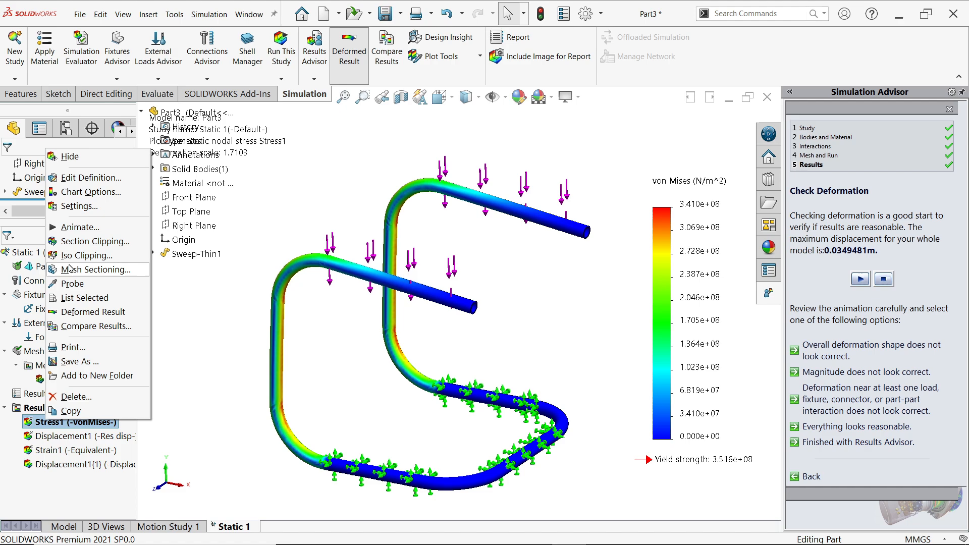
click(92, 178)
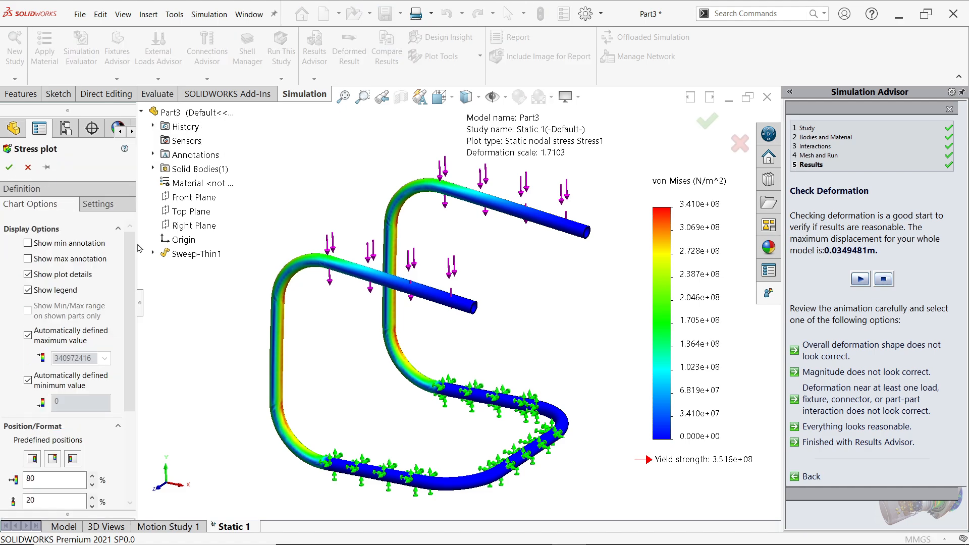
click(28, 243)
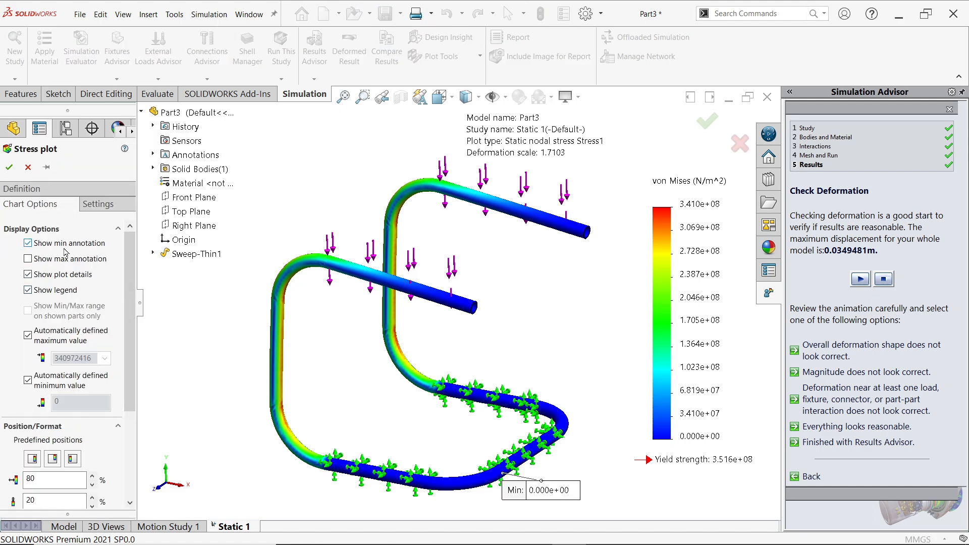
click(28, 258)
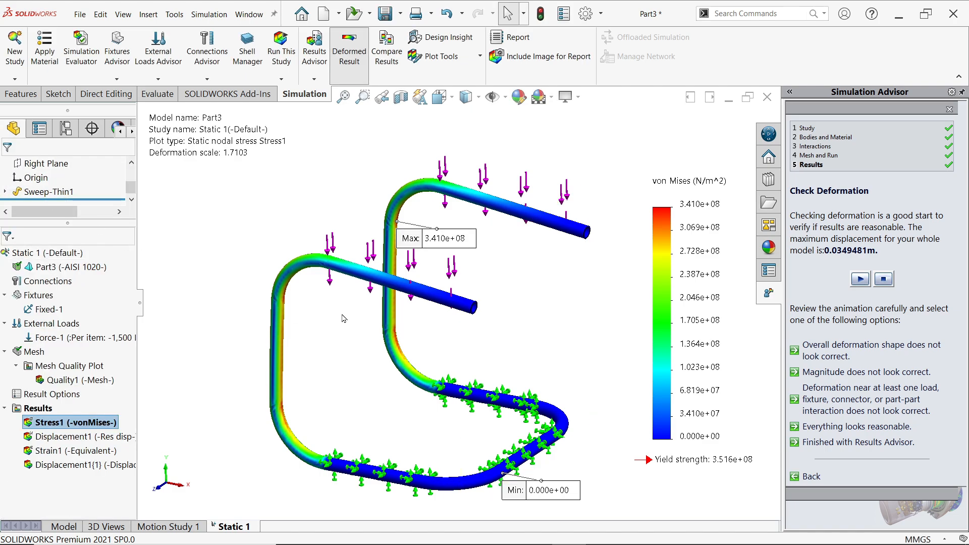
Move the Max stress label clear of the tubes, beside the rear upright
drag(436, 238, 294, 198)
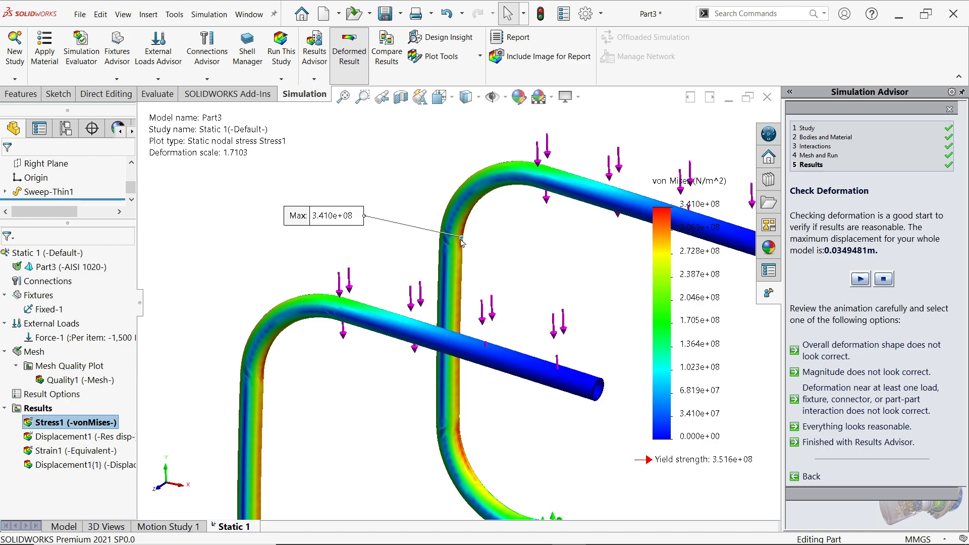
mouse_move(574, 239)
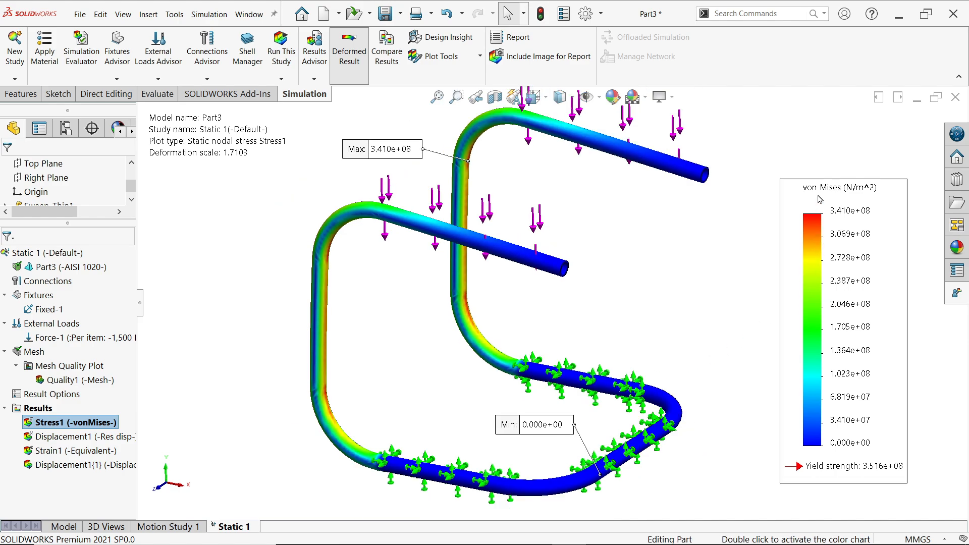
mouse_move(837, 279)
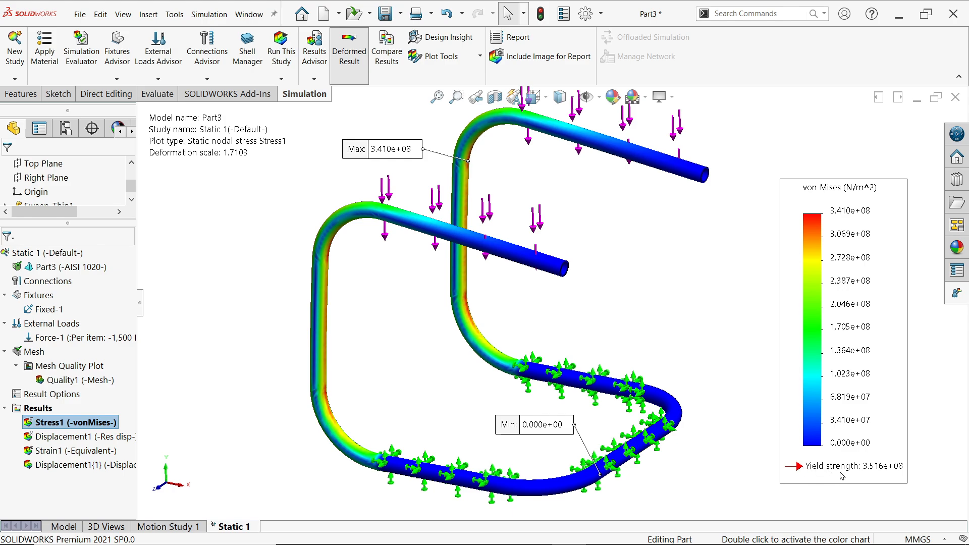
mouse_move(882, 476)
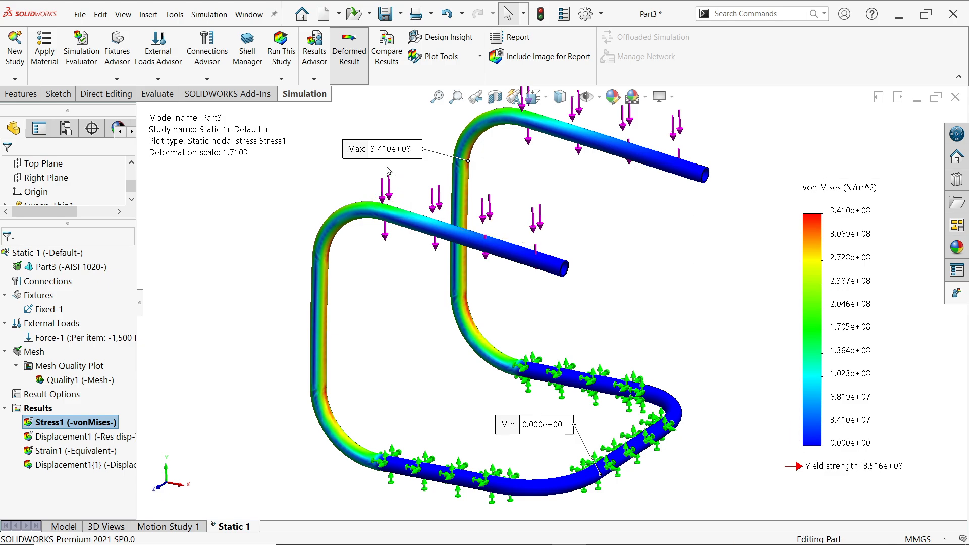
drag(380, 148, 611, 194)
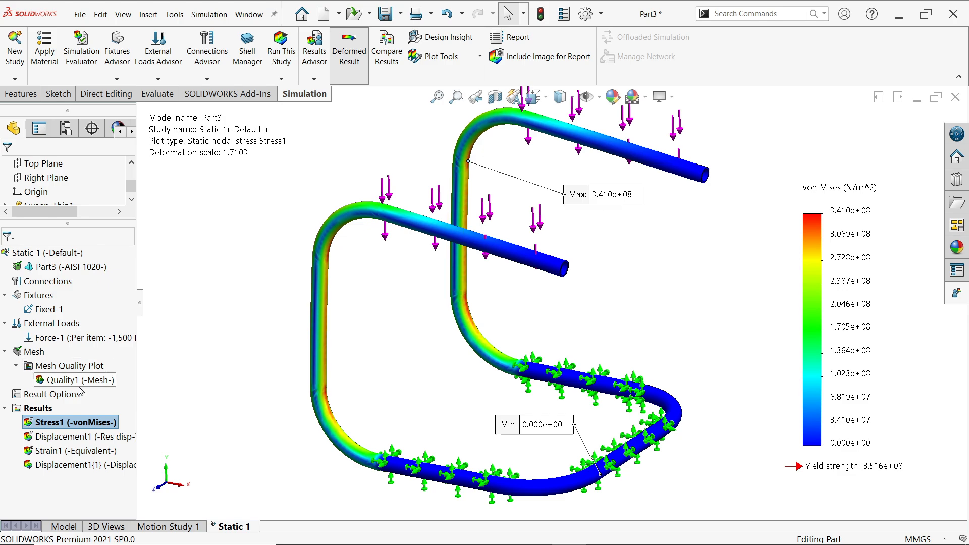
right_click(71, 422)
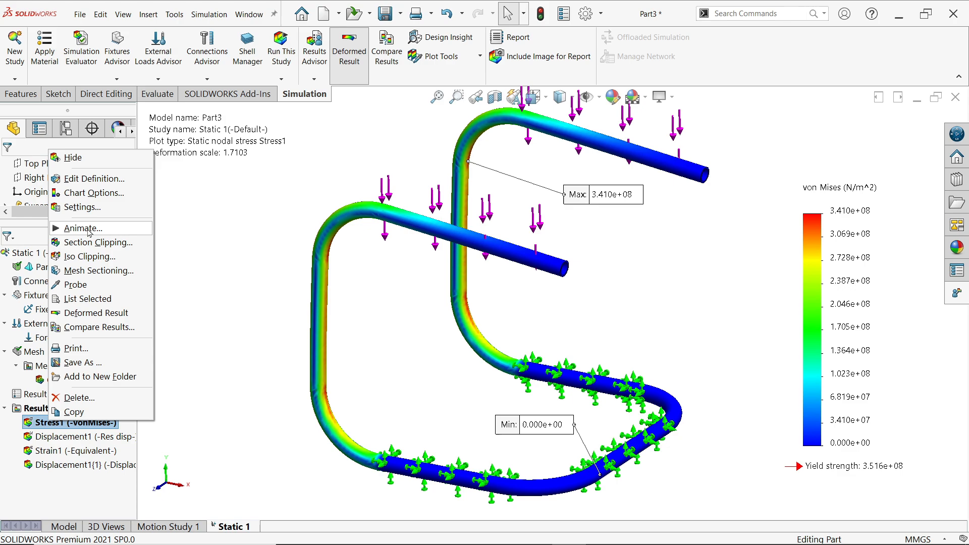
click(80, 228)
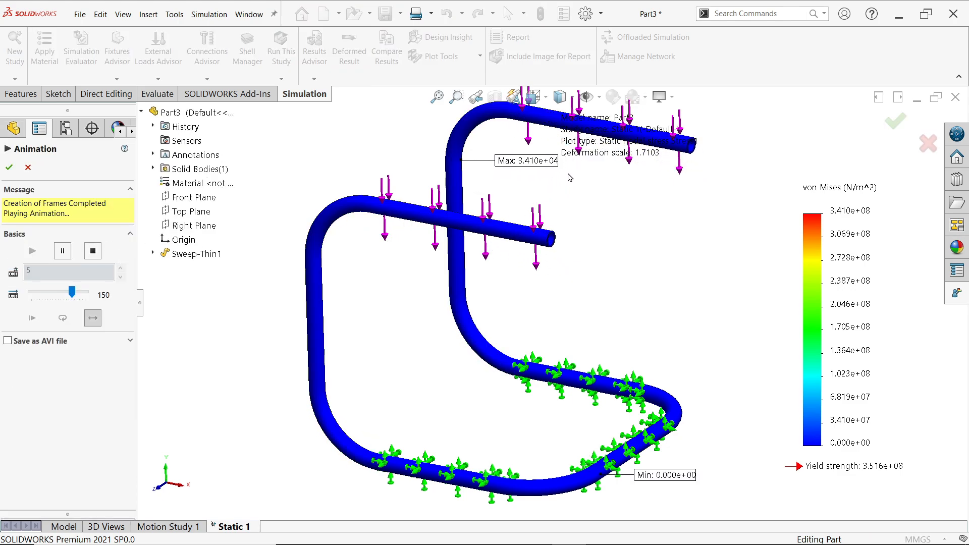
drag(58, 292, 73, 293)
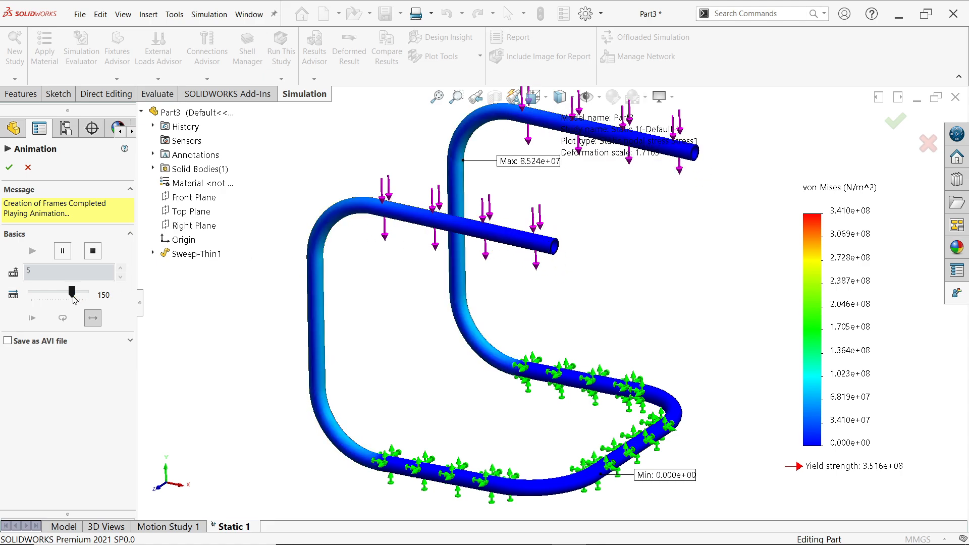
drag(73, 292, 75, 292)
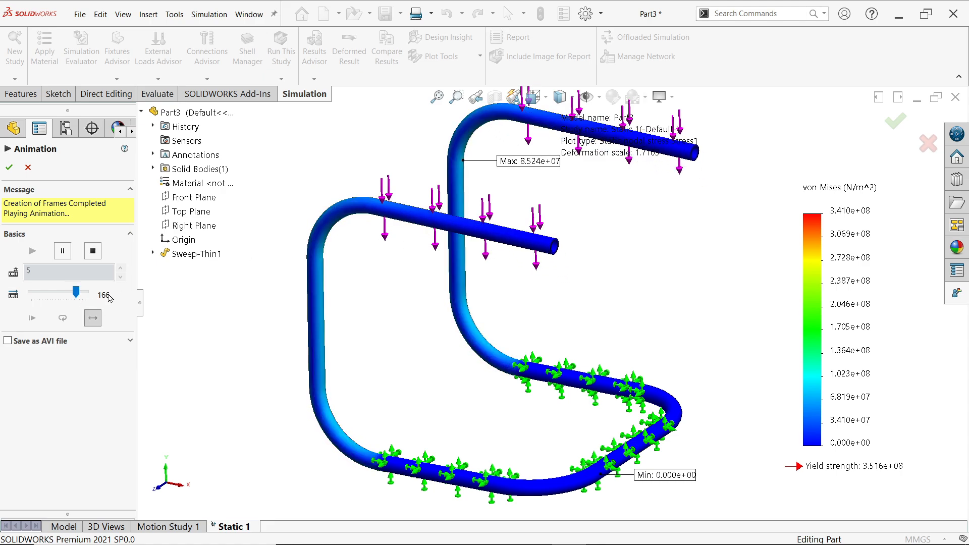
drag(76, 293, 51, 293)
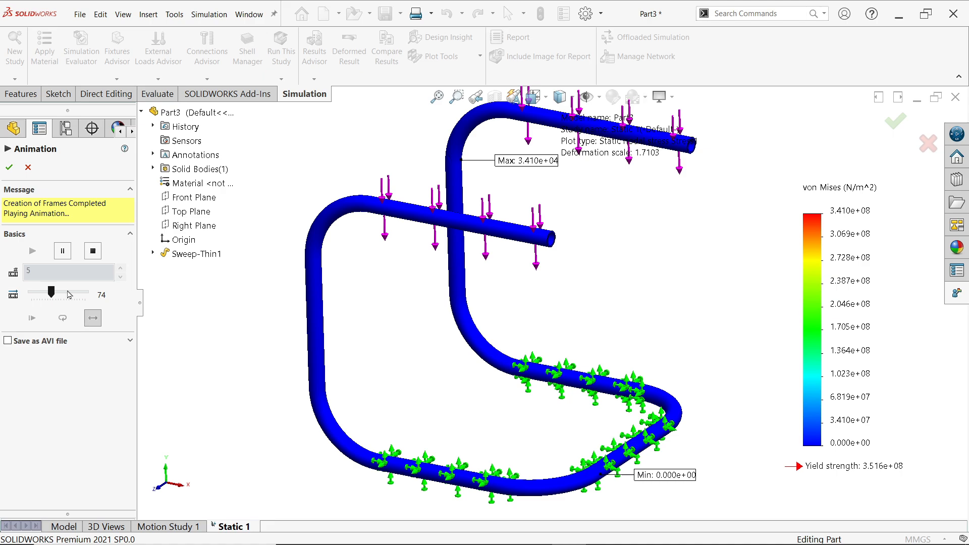
drag(53, 294, 67, 294)
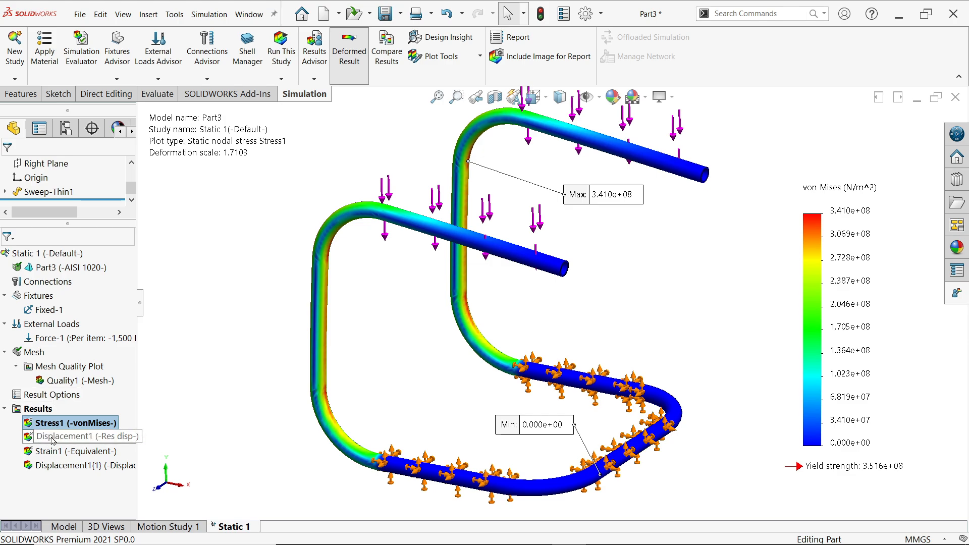
Show the Displacement1 plot with min/max annotations and nudge the Min label aside
double_click(80, 436)
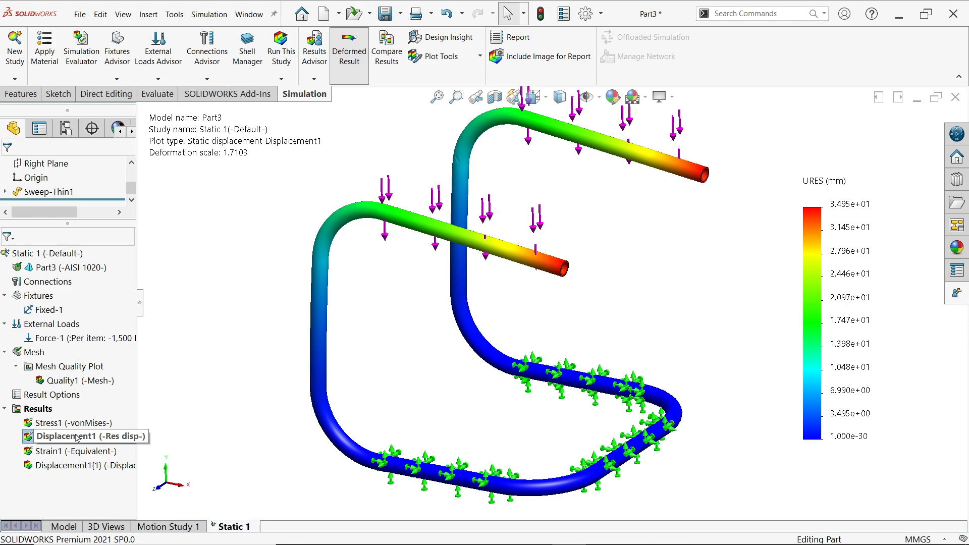
right_click(83, 437)
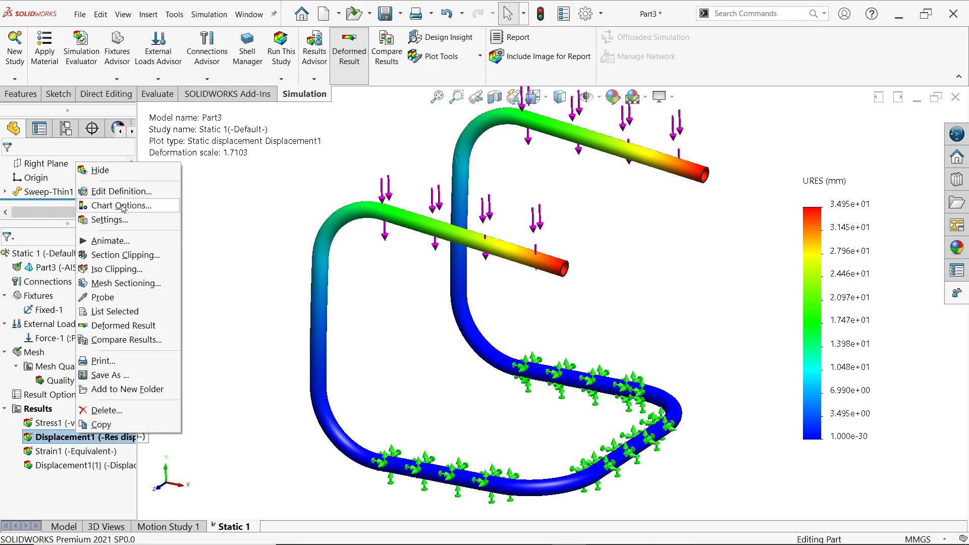
click(120, 191)
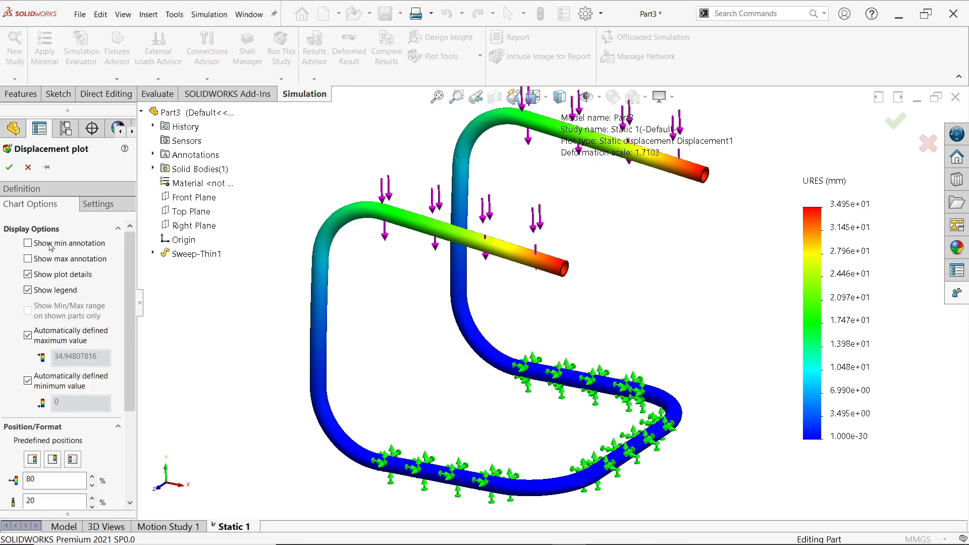
click(28, 244)
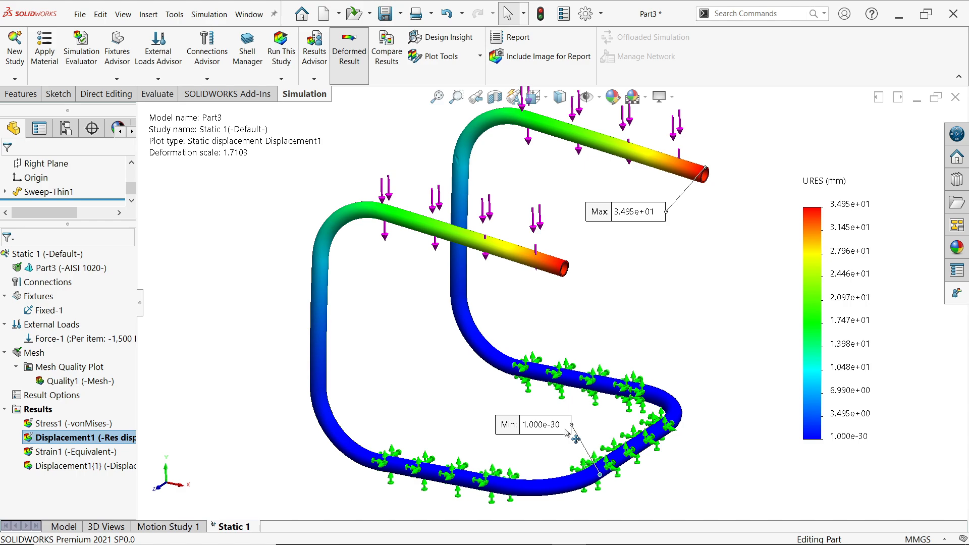
drag(555, 425, 536, 425)
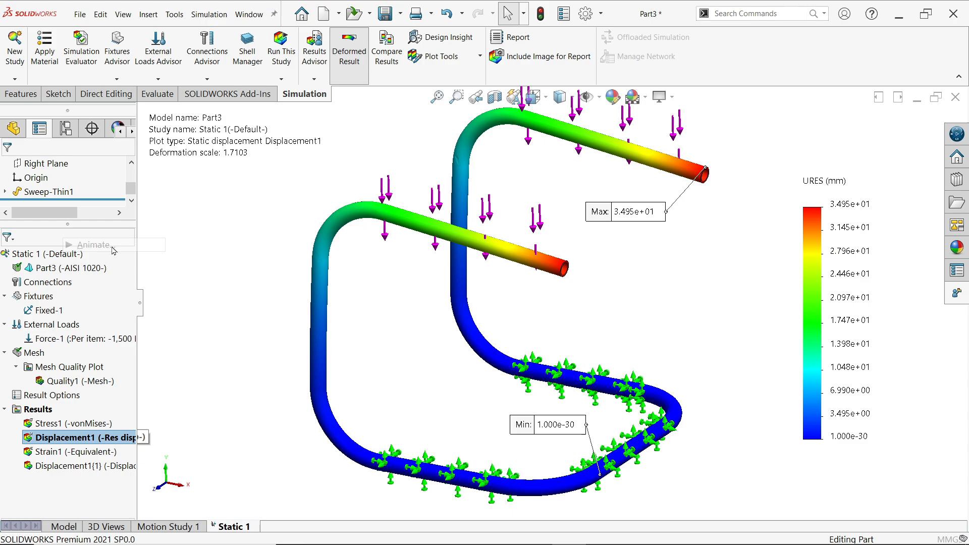
click(93, 245)
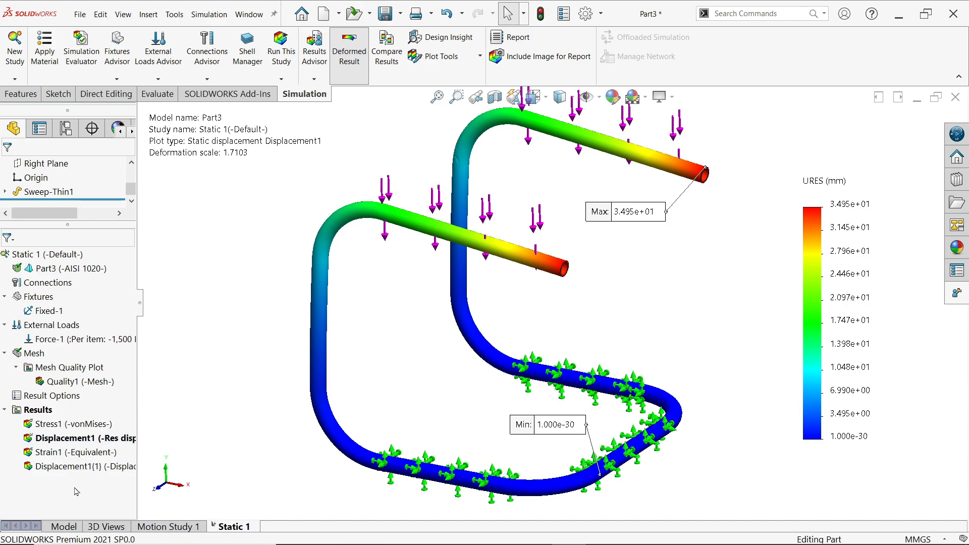
Define a Factor Of Safety plot under Results with default settings
right_click(37, 409)
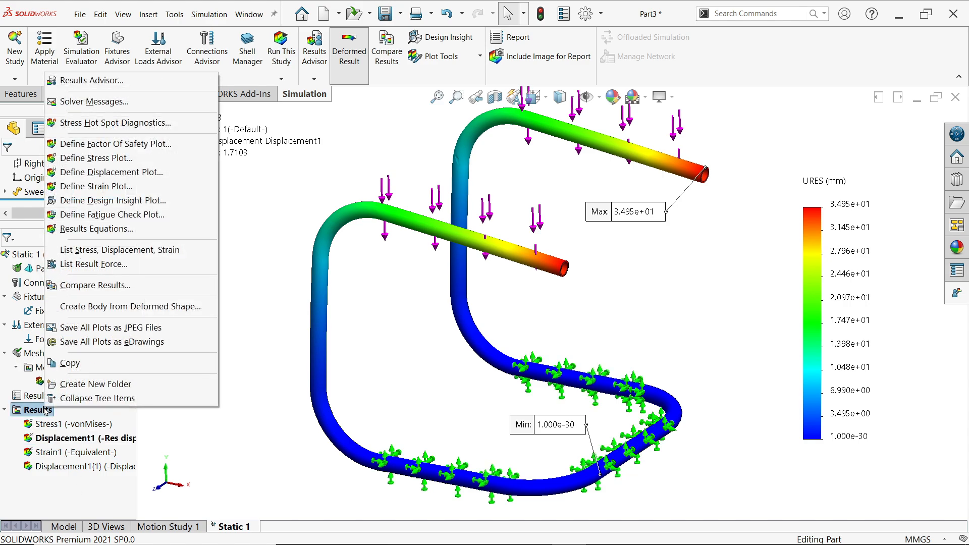
mouse_move(117, 144)
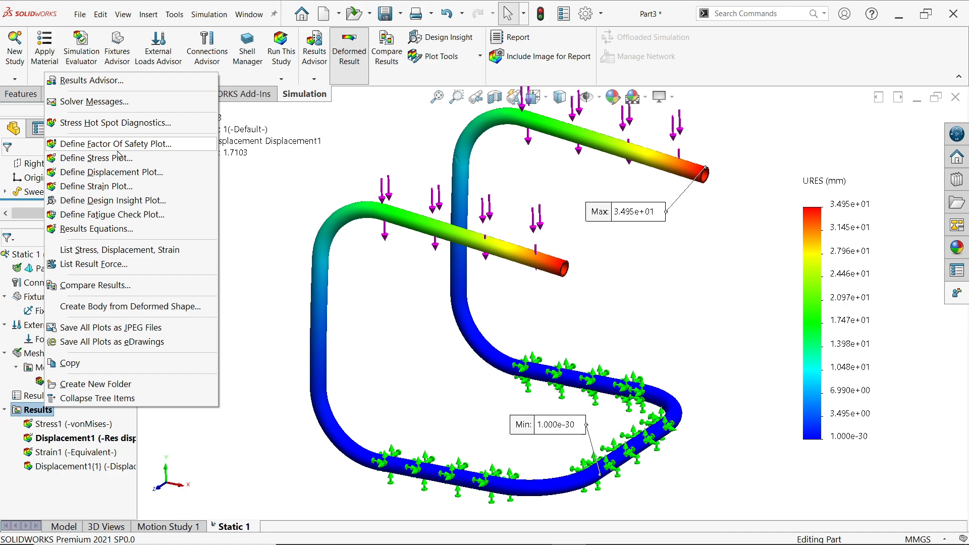
click(114, 143)
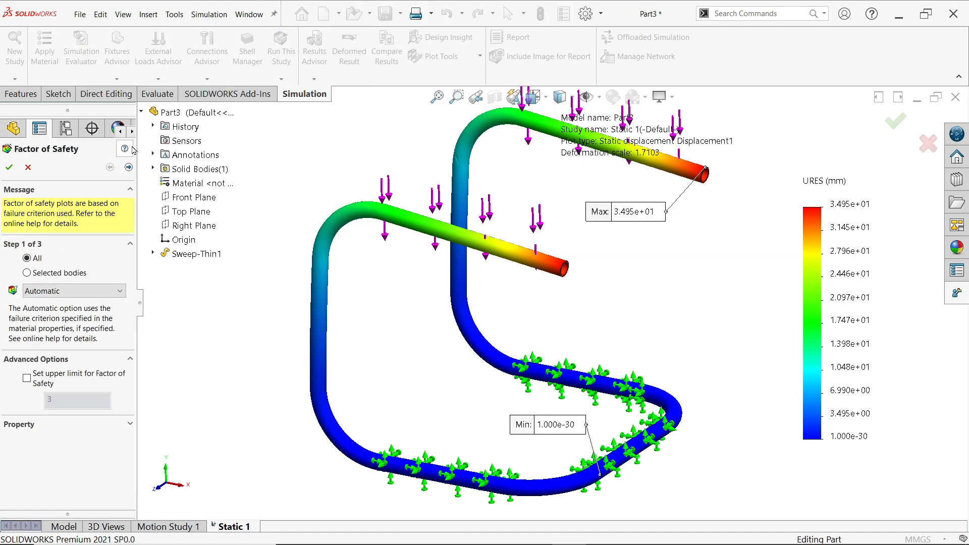
click(72, 291)
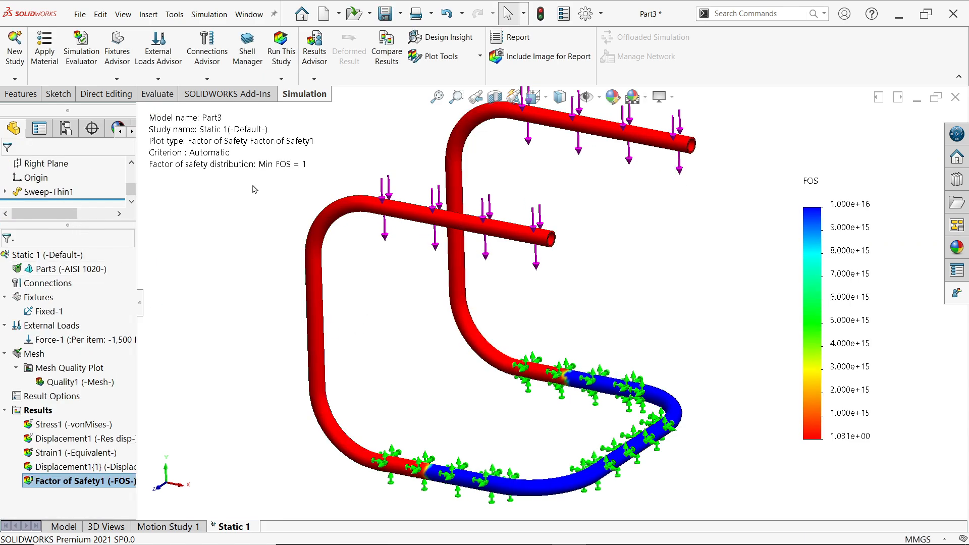
mouse_move(179, 353)
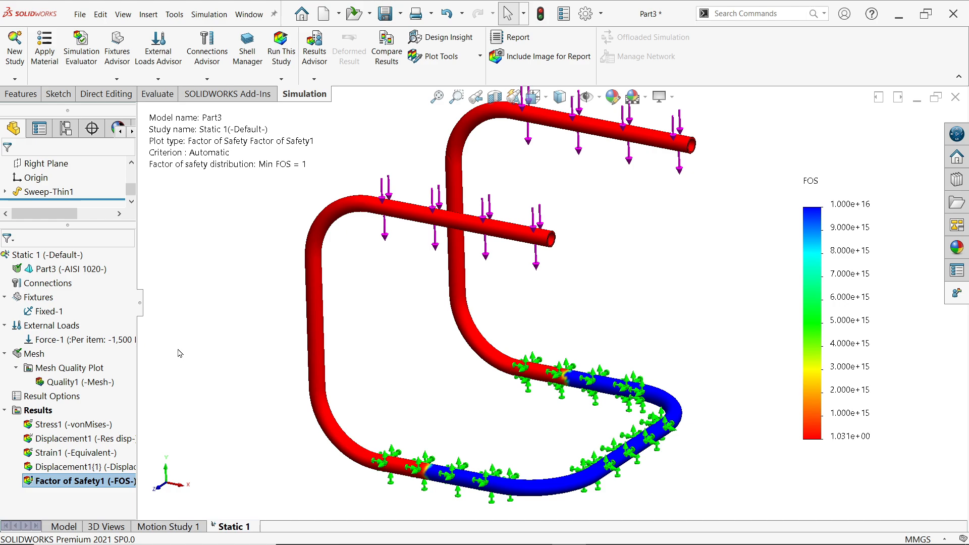
Annotate Factor of Safety1 with its min/max values and lift the Min label clear of the model
right_click(79, 480)
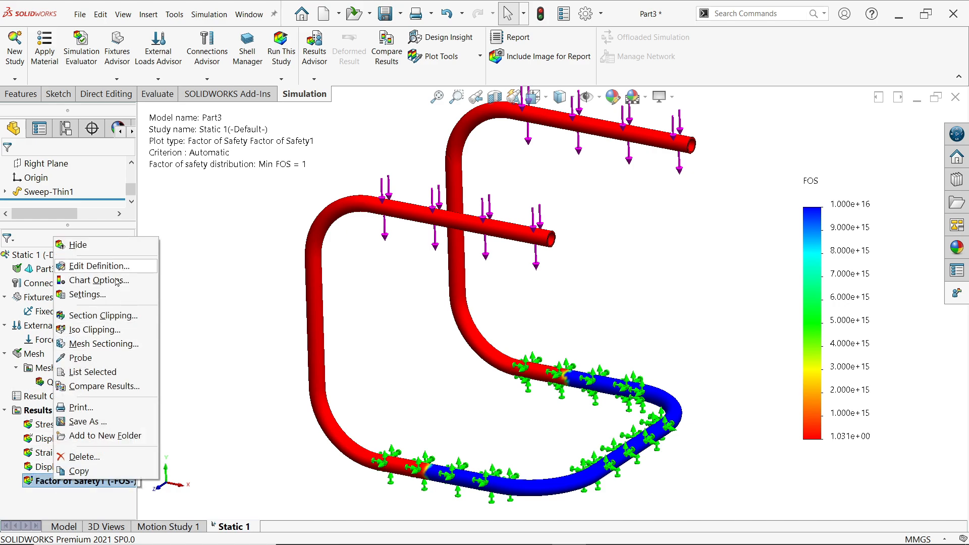
click(98, 280)
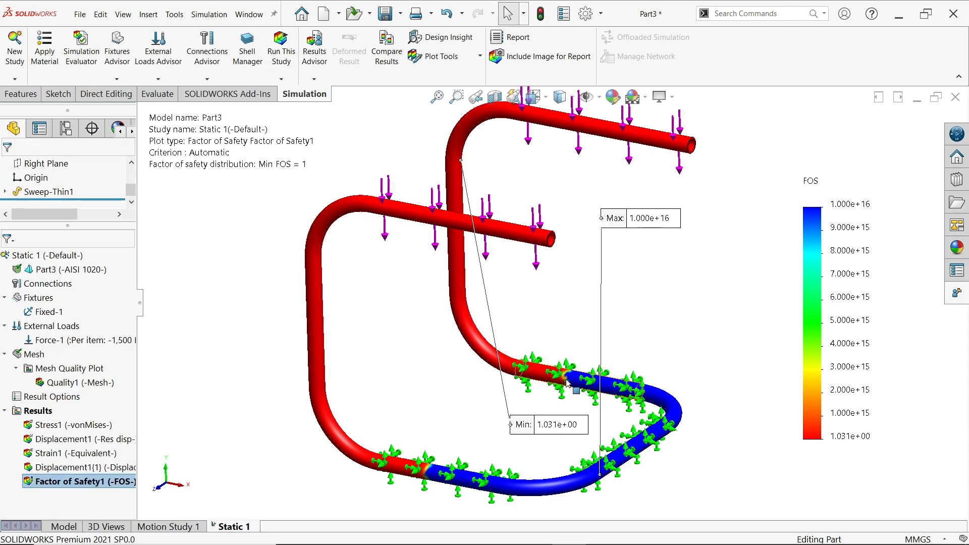
drag(547, 425, 547, 180)
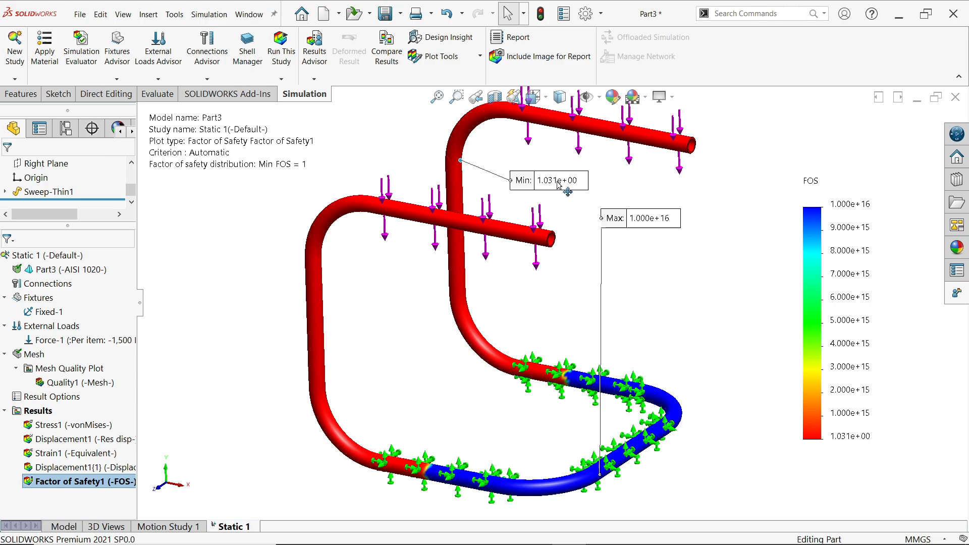
mouse_move(568, 189)
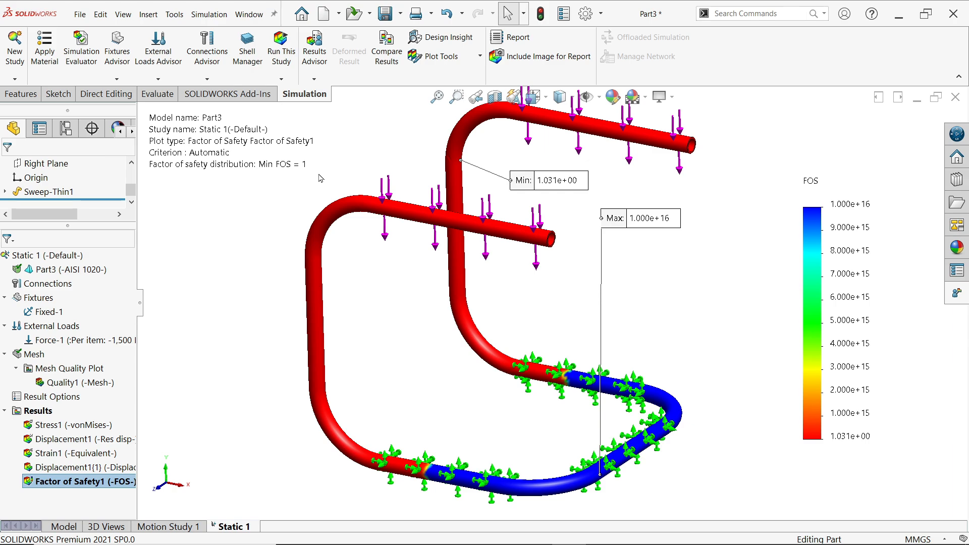
mouse_move(346, 180)
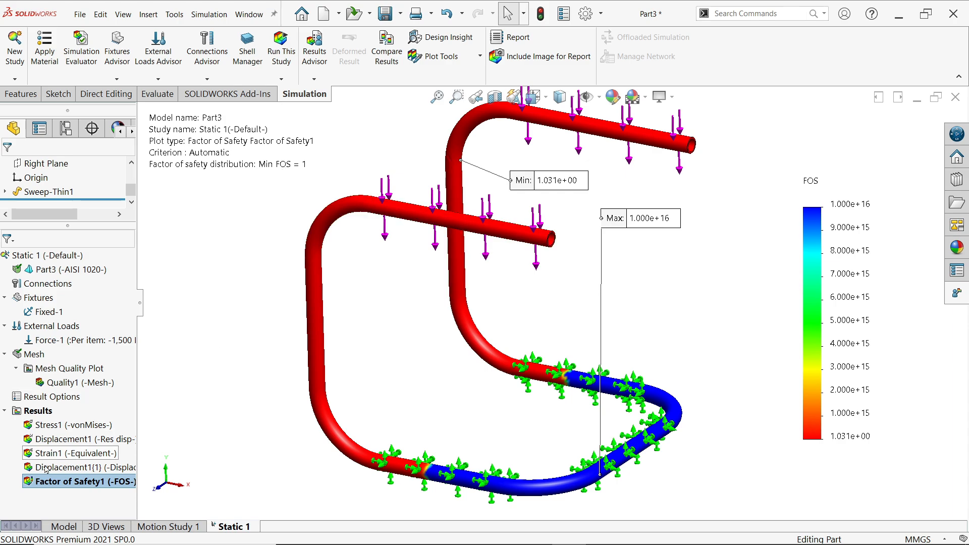
Edit Sweep-Thin1 to a 4.00 mm wall thickness and return to Static 1
click(63, 527)
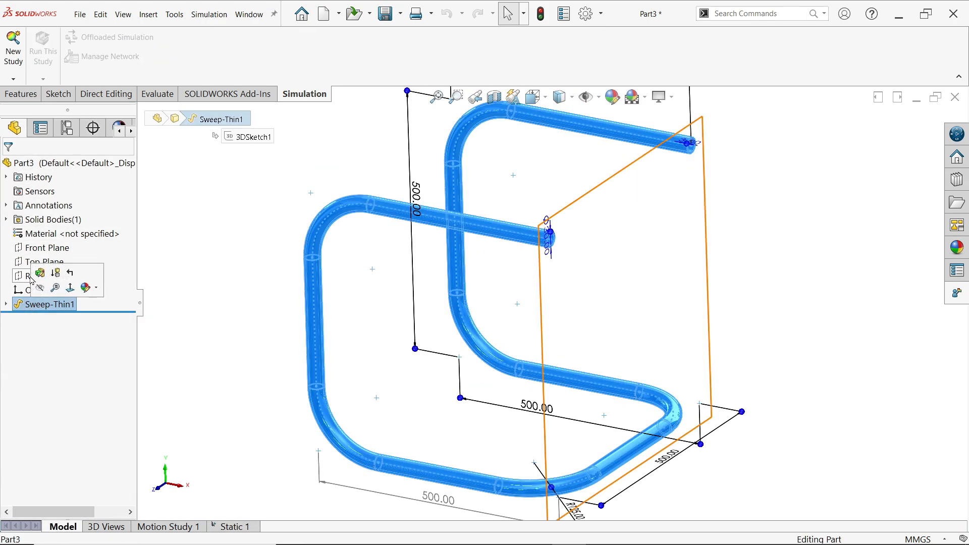
double_click(49, 304)
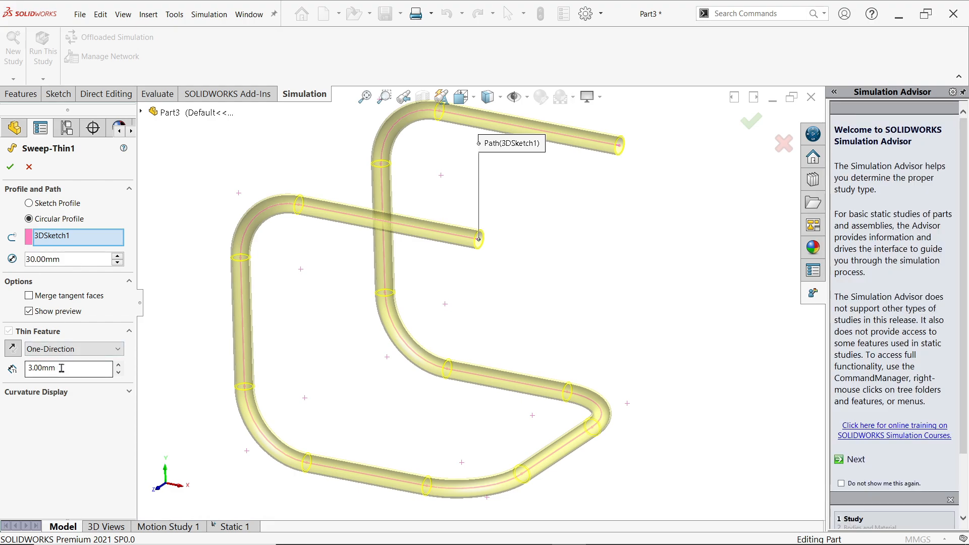
text(1)
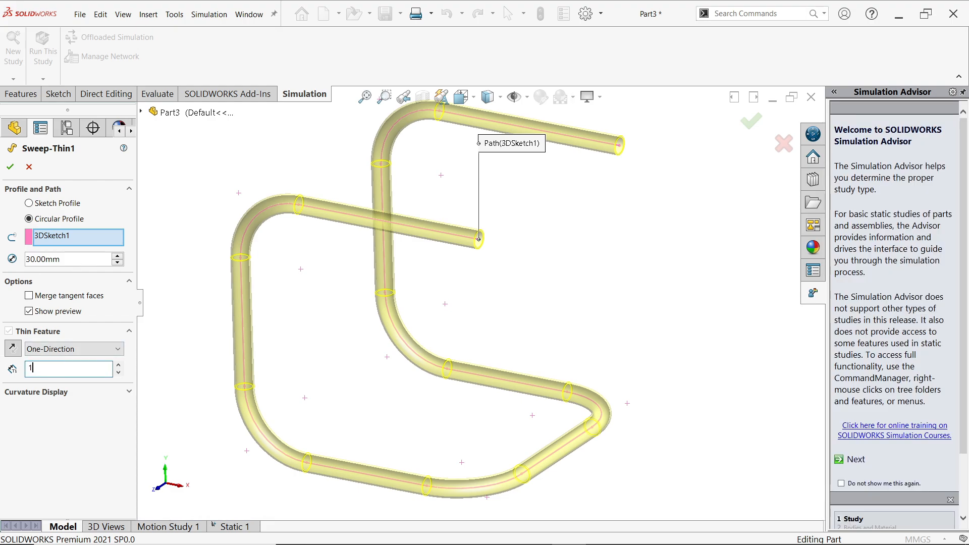
text(4.00mm)
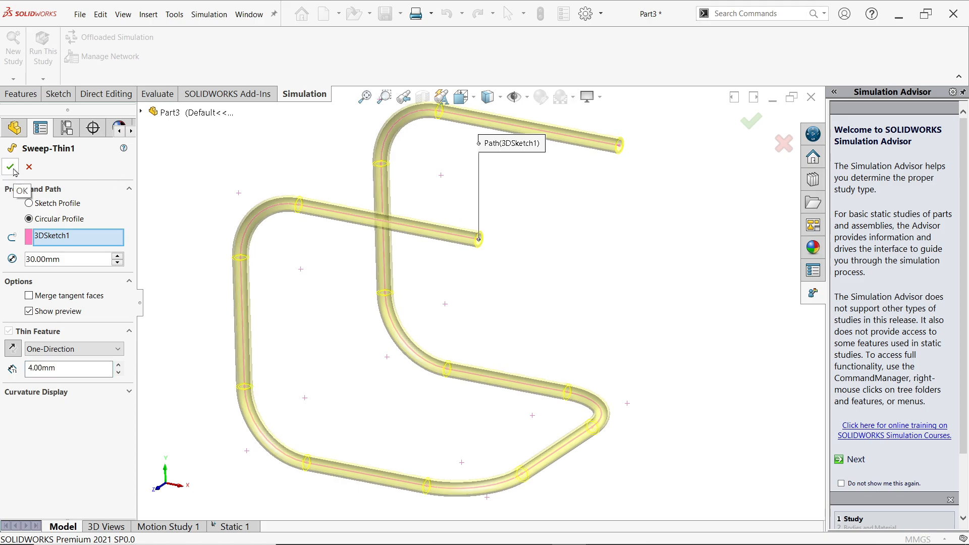
click(9, 167)
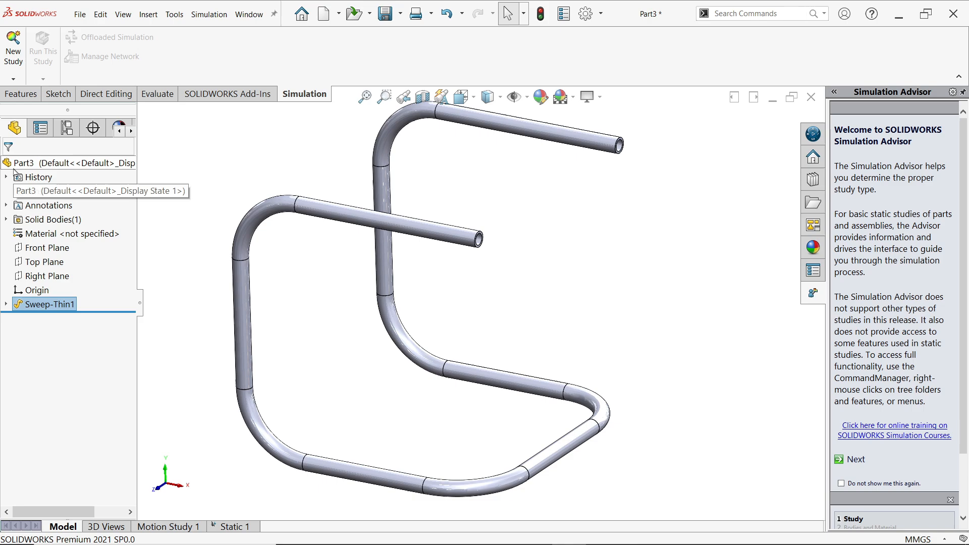
click(236, 526)
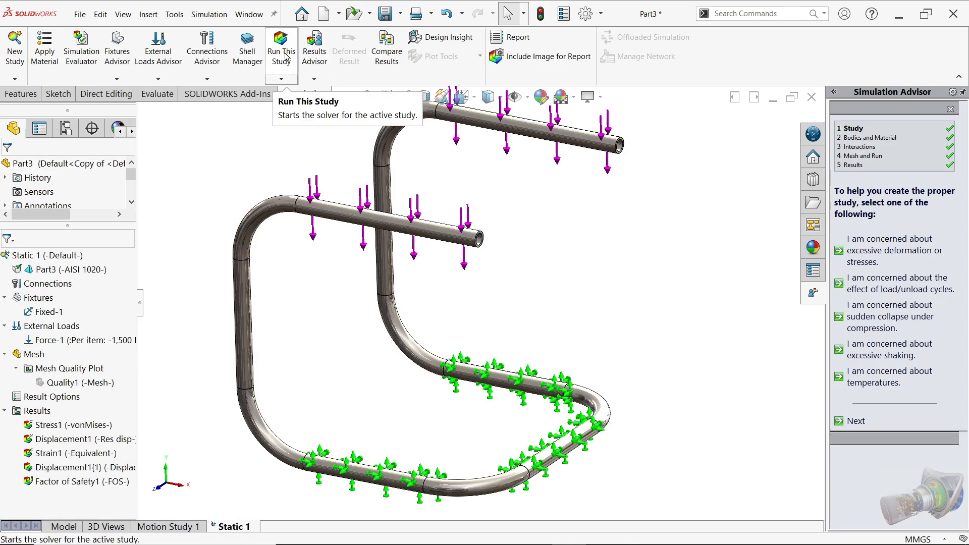
Re-run the study and display the updated Factor of Safety1 plot with minimum 1.246
click(281, 49)
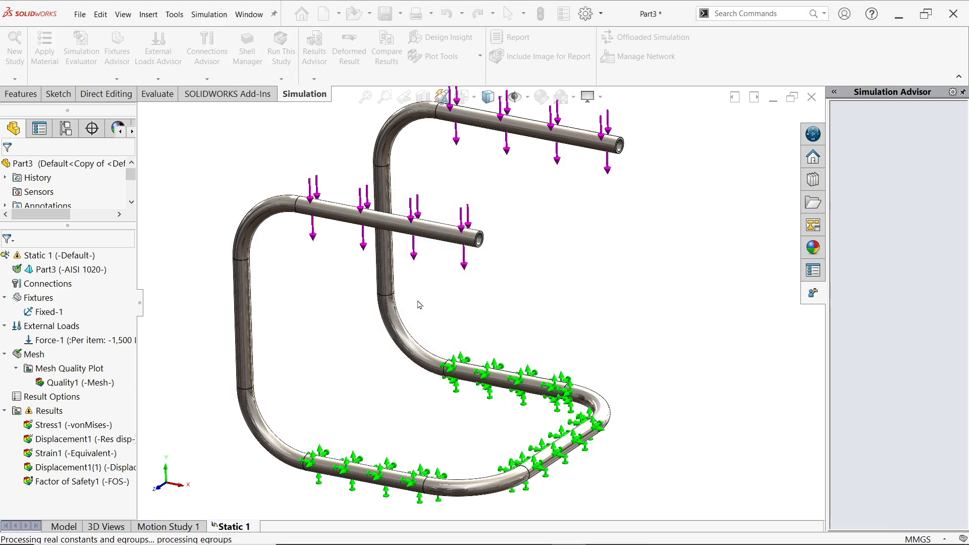
click(281, 47)
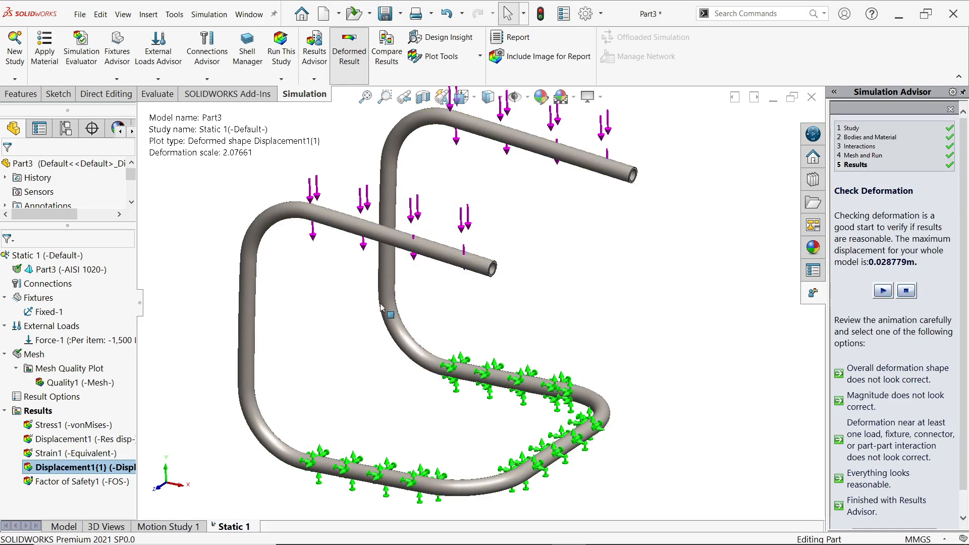
click(74, 481)
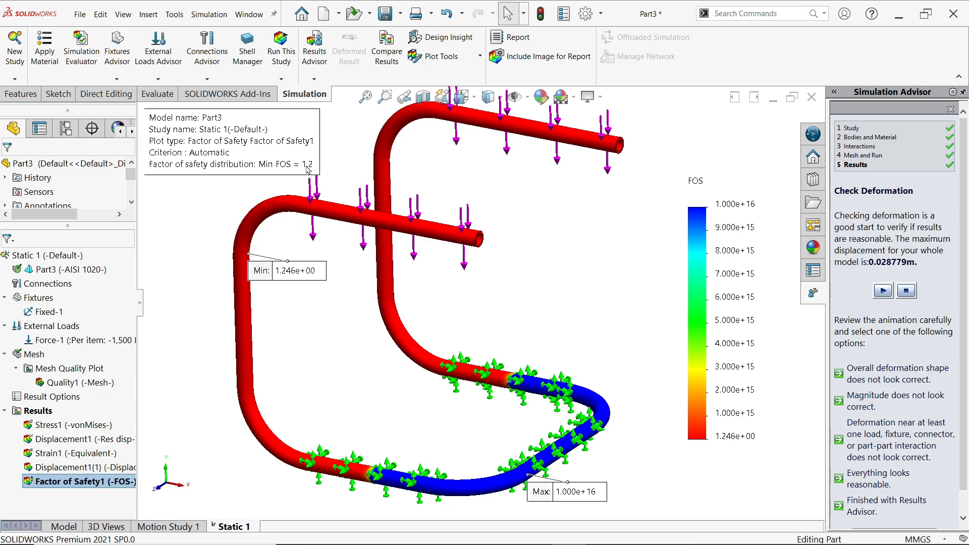
mouse_move(308, 170)
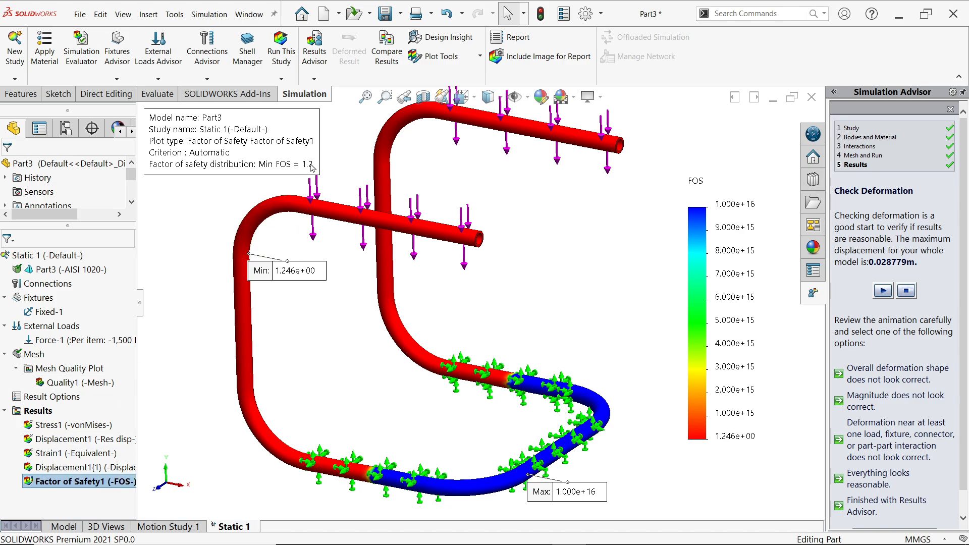
mouse_move(468, 206)
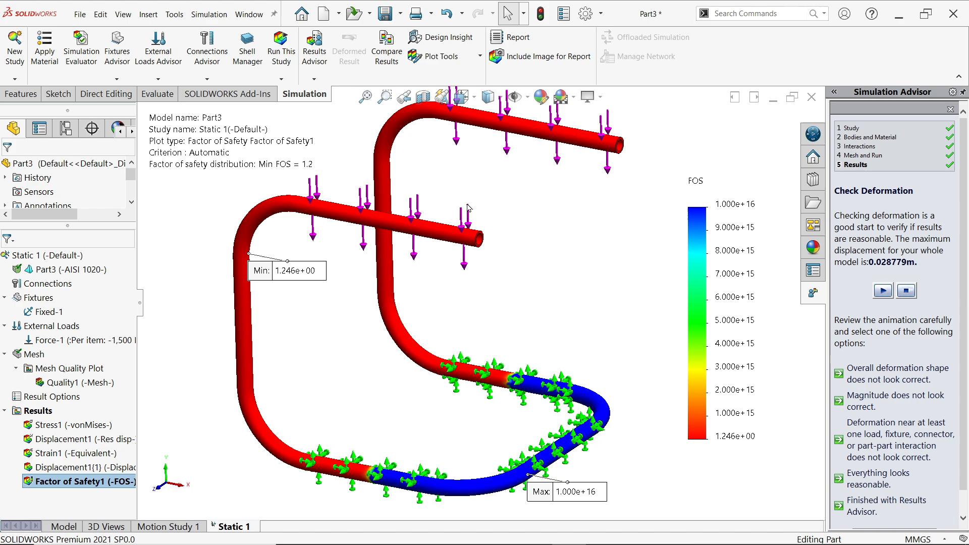
mouse_move(476, 241)
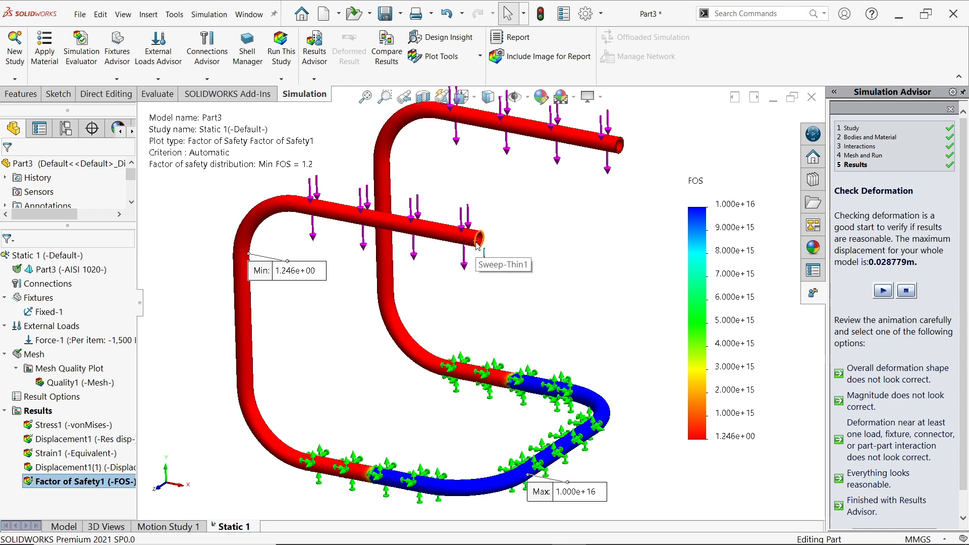
mouse_move(528, 221)
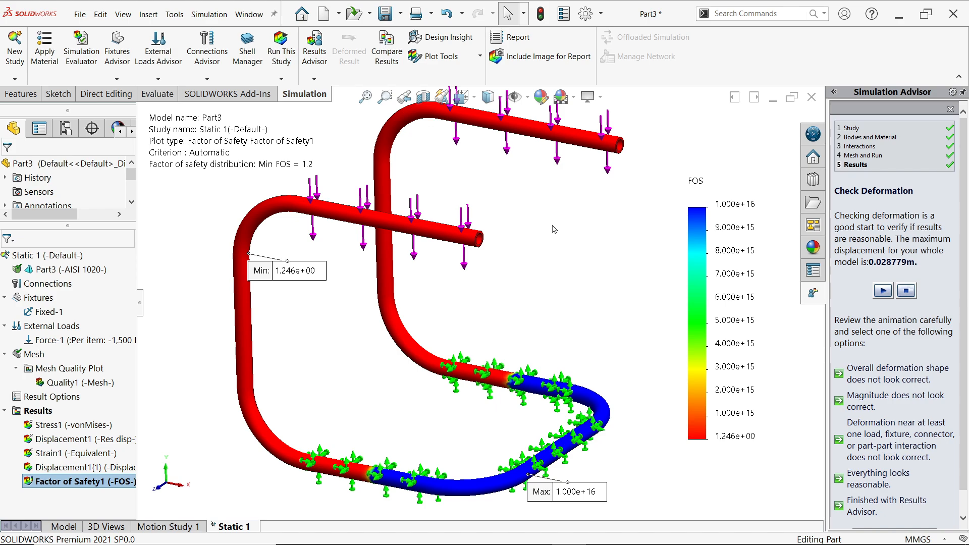
mouse_move(555, 252)
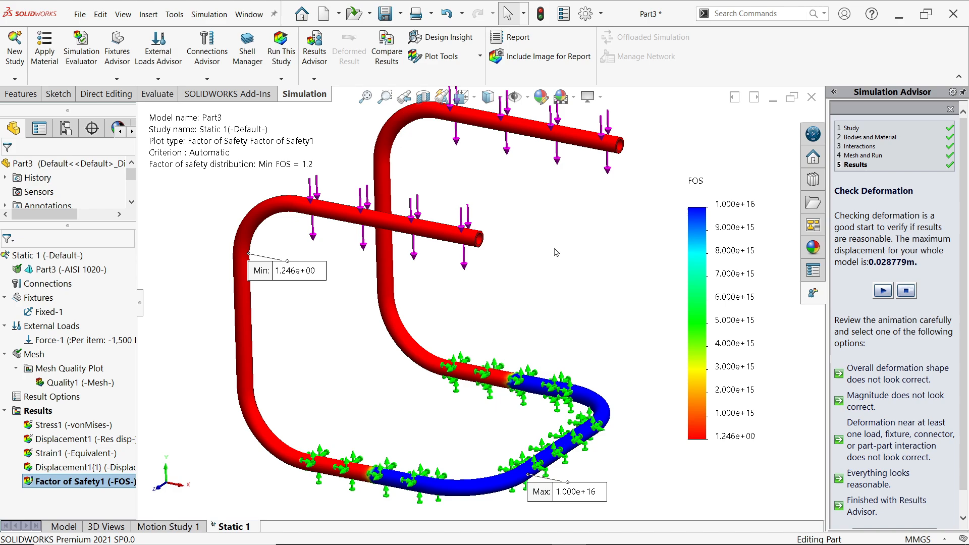
mouse_move(483, 317)
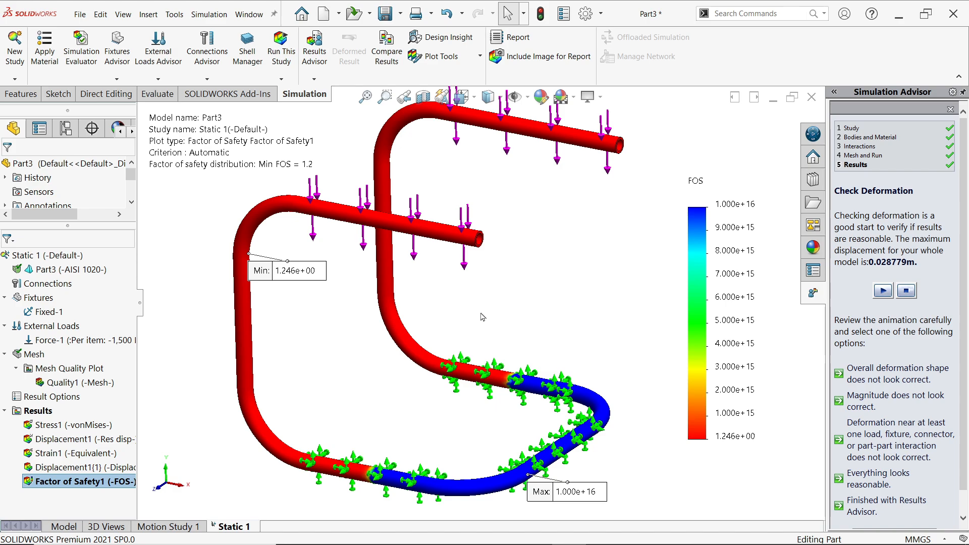